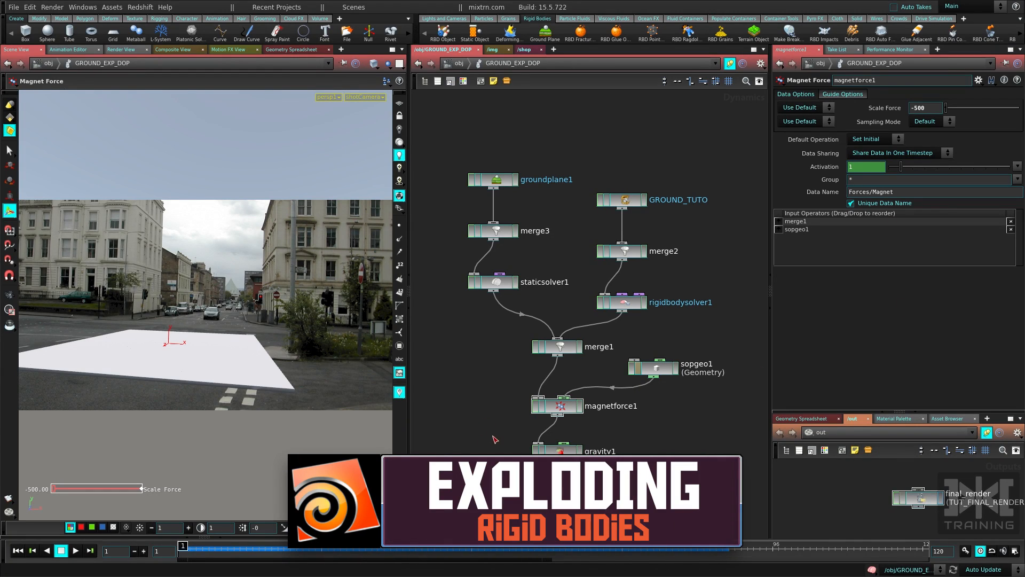
- Scroll the cmiVFX Missile Strike Volume 1 page and play its introduction video
scroll(down, 3)
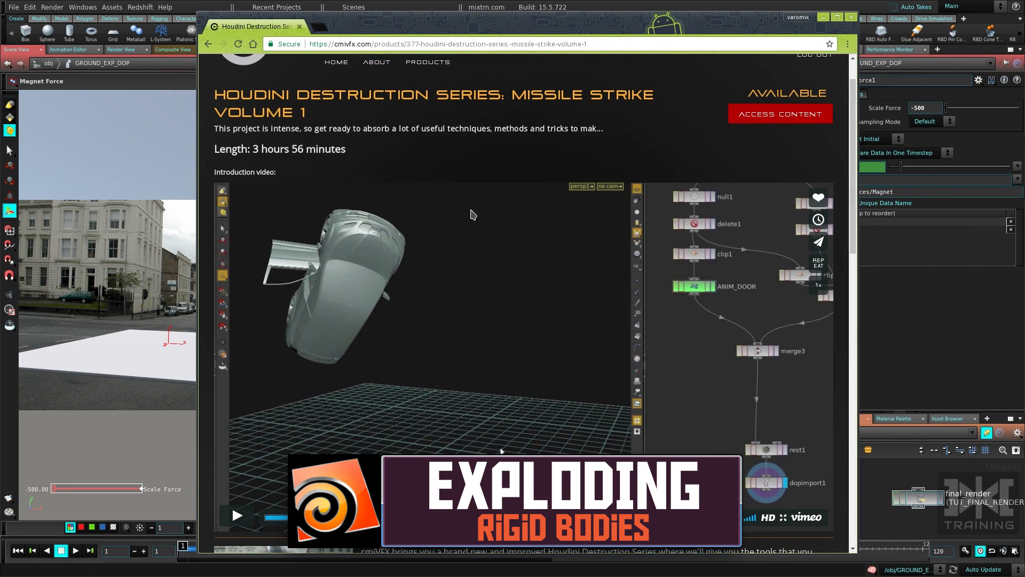
click(236, 515)
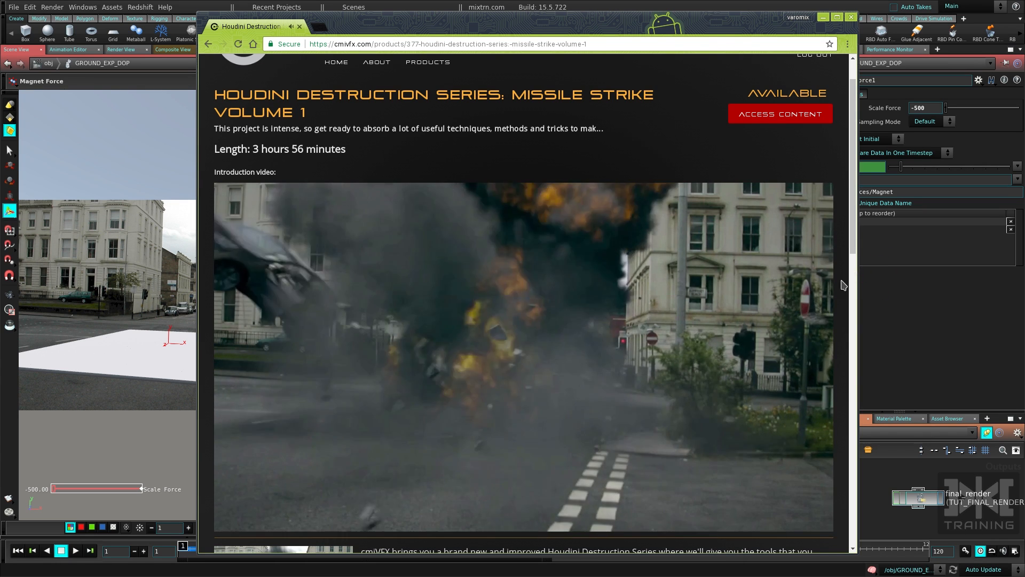
click(520, 357)
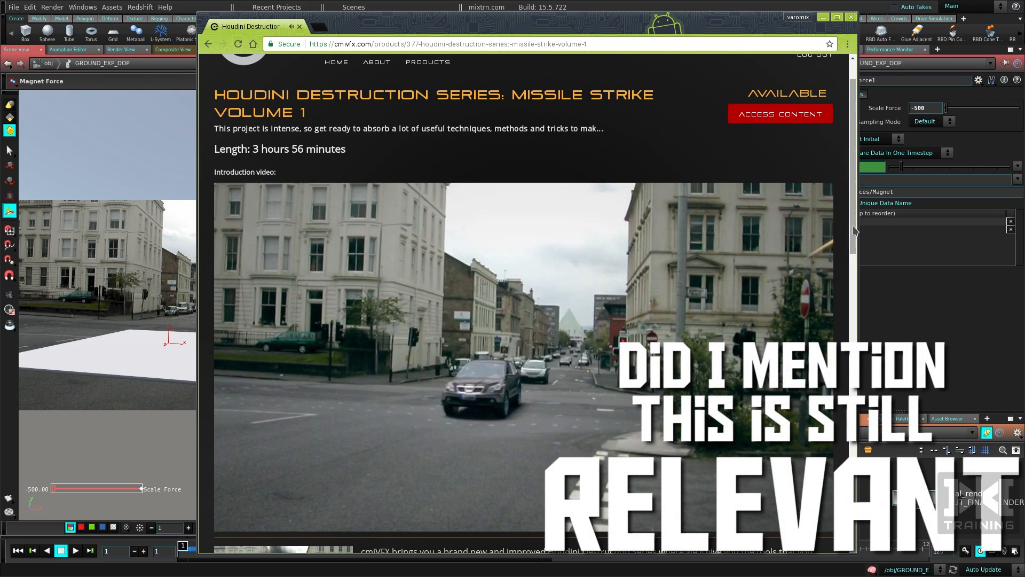
scroll(down, 3)
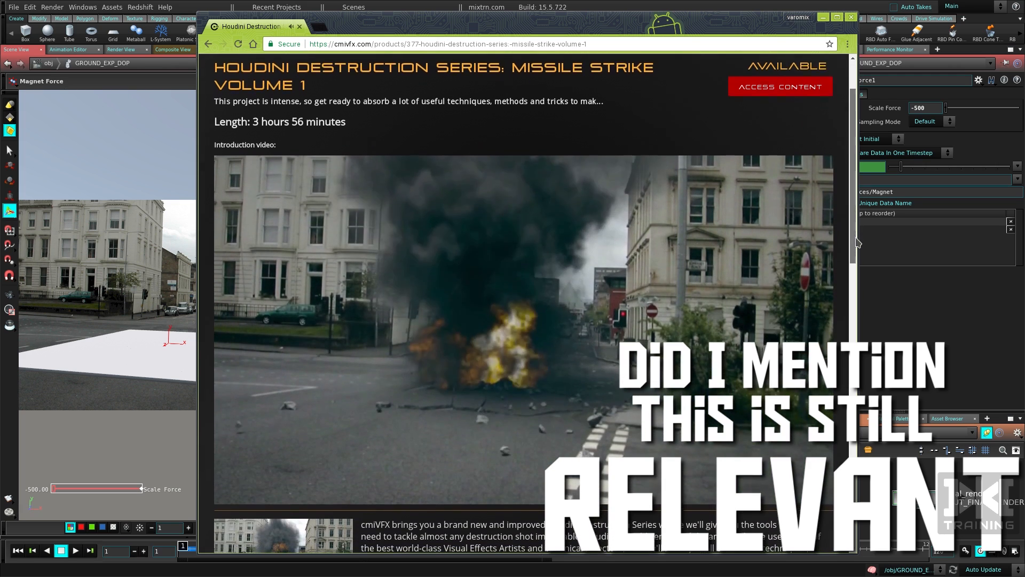
scroll(down, 3)
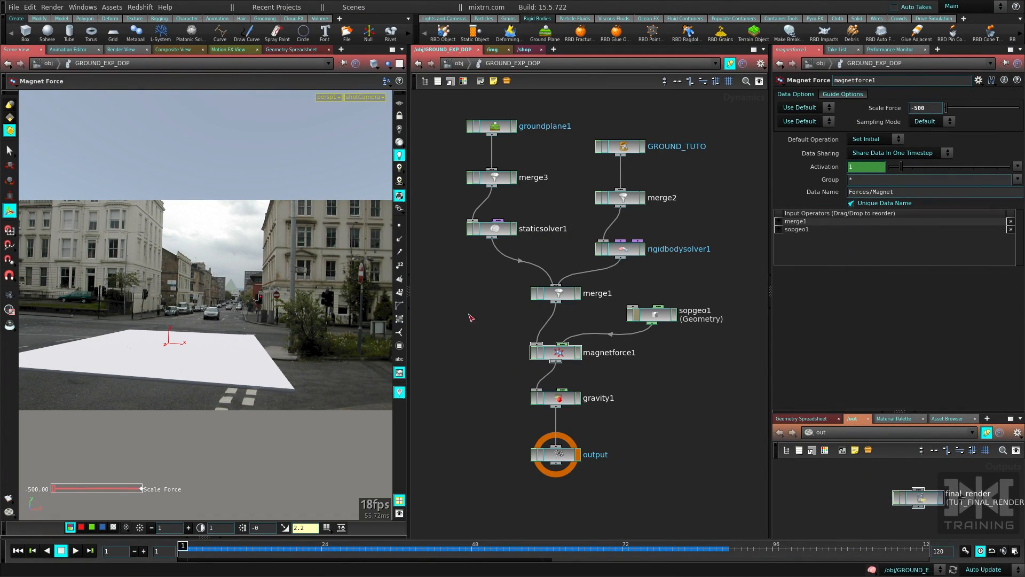
mouse_move(220, 354)
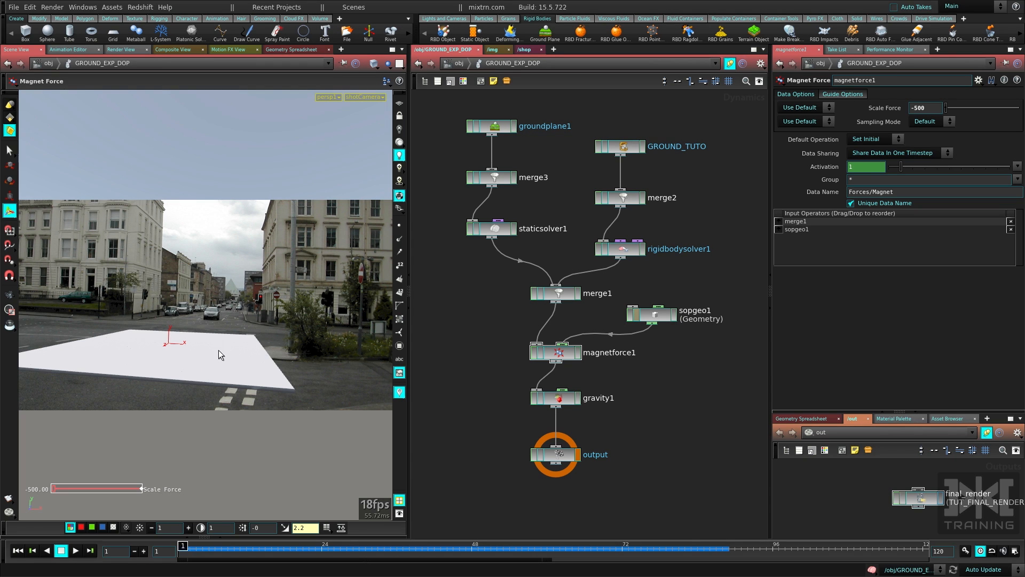
- Play the timeline so the fractured ground plane blasts apart, then stop and rewind
click(75, 550)
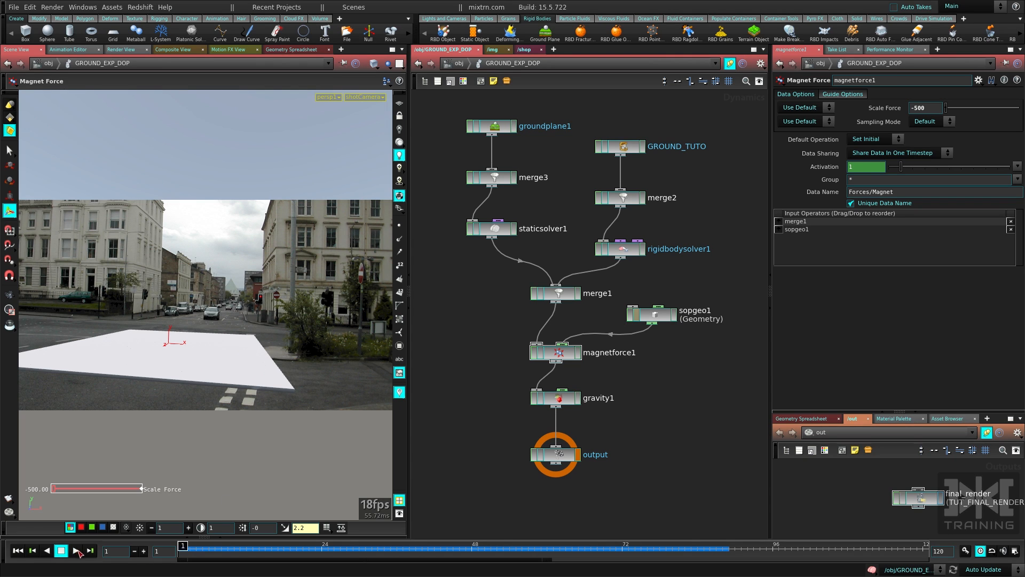
click(75, 550)
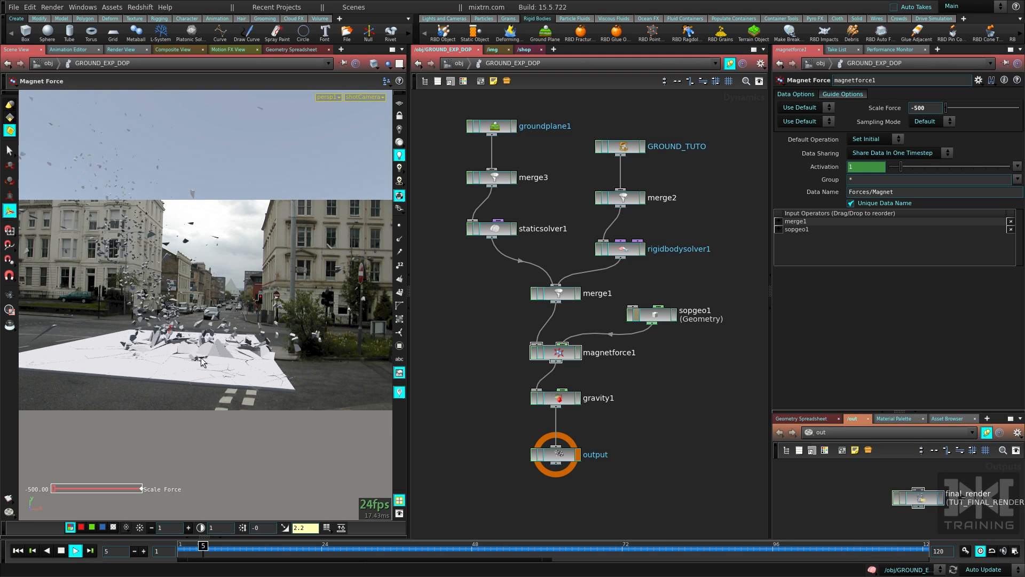
click(75, 550)
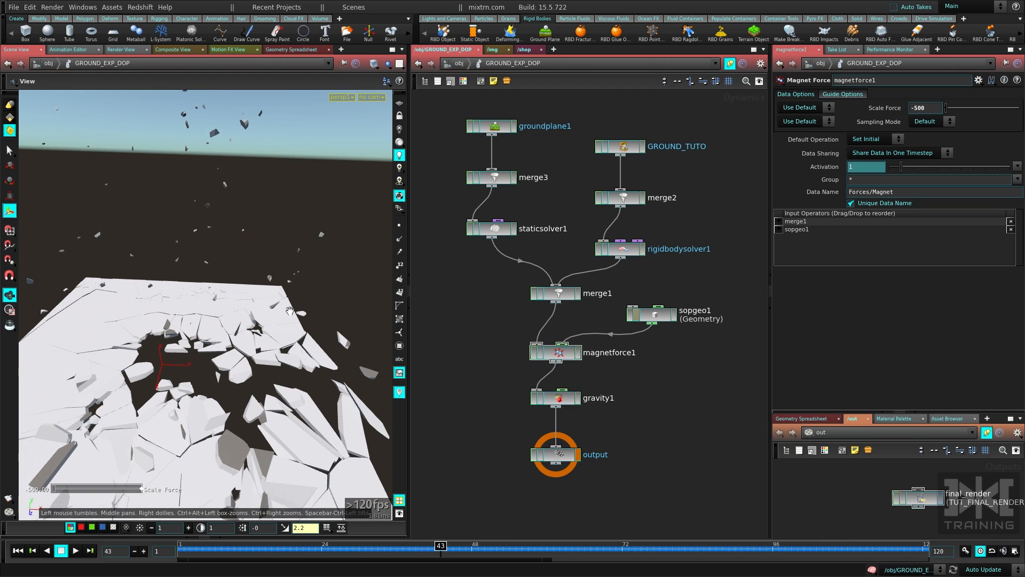
click(19, 550)
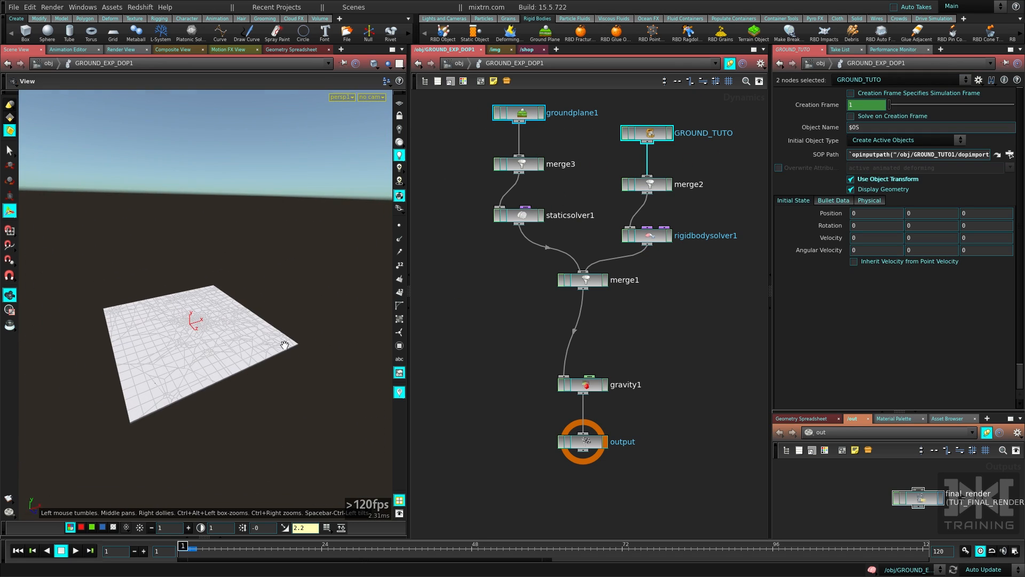
- Select groundplane1, enable Display Proxy Geometry and inspect the ground plane
click(517, 112)
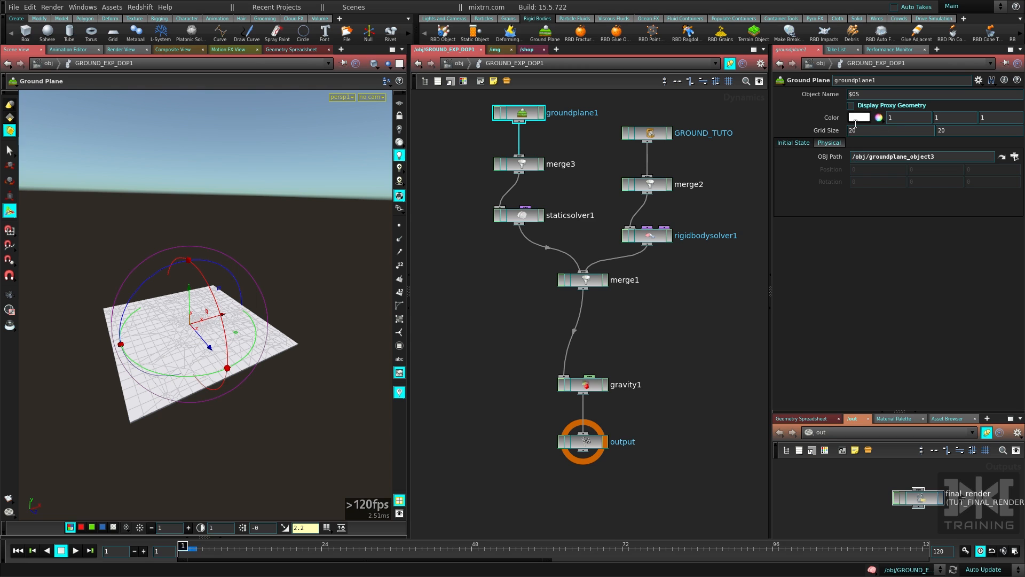
click(851, 105)
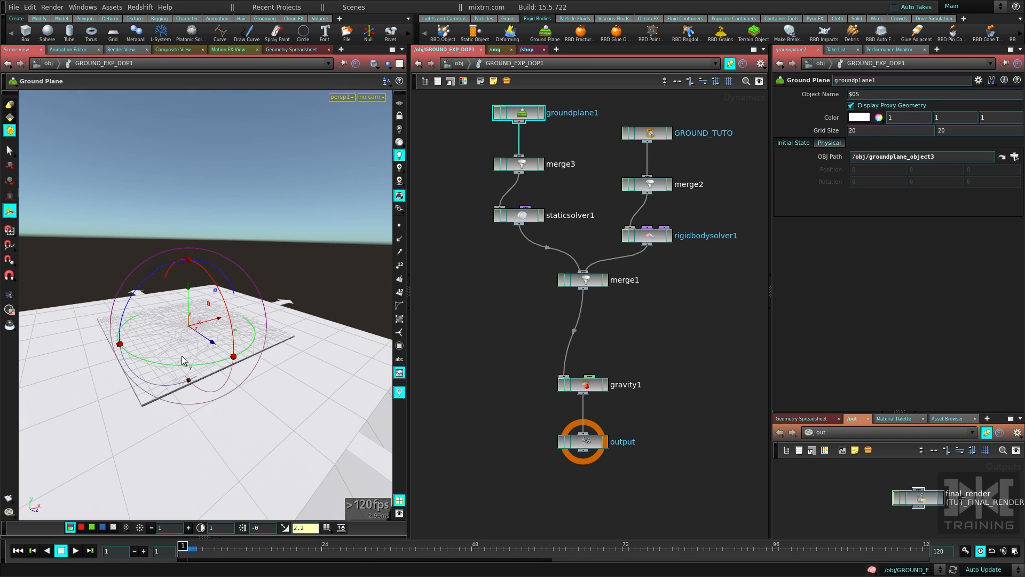
drag(182, 360, 170, 312)
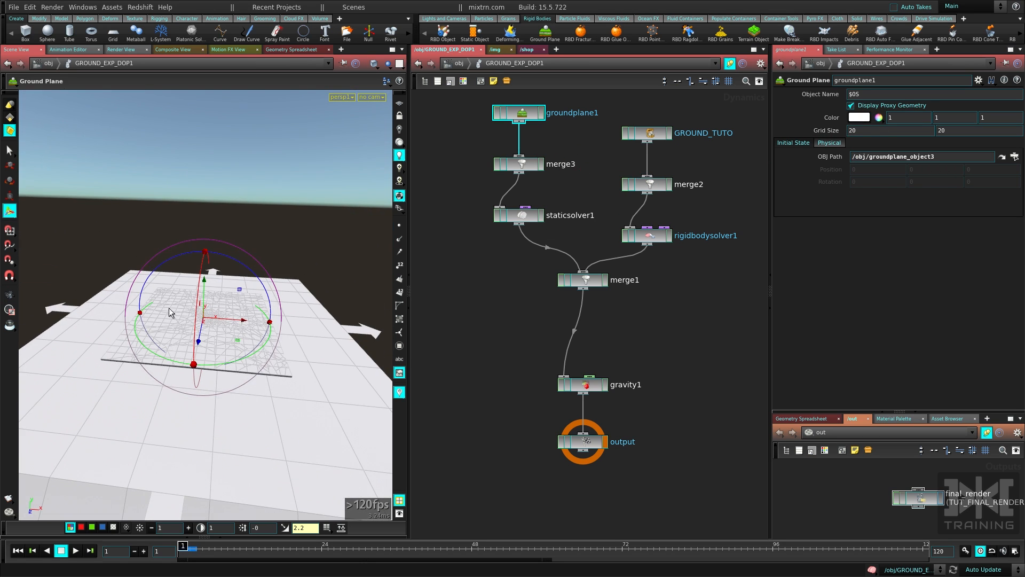
- Dive into GROUND_TUTO1 and review the voronoifracture1 node's fracture settings
click(645, 133)
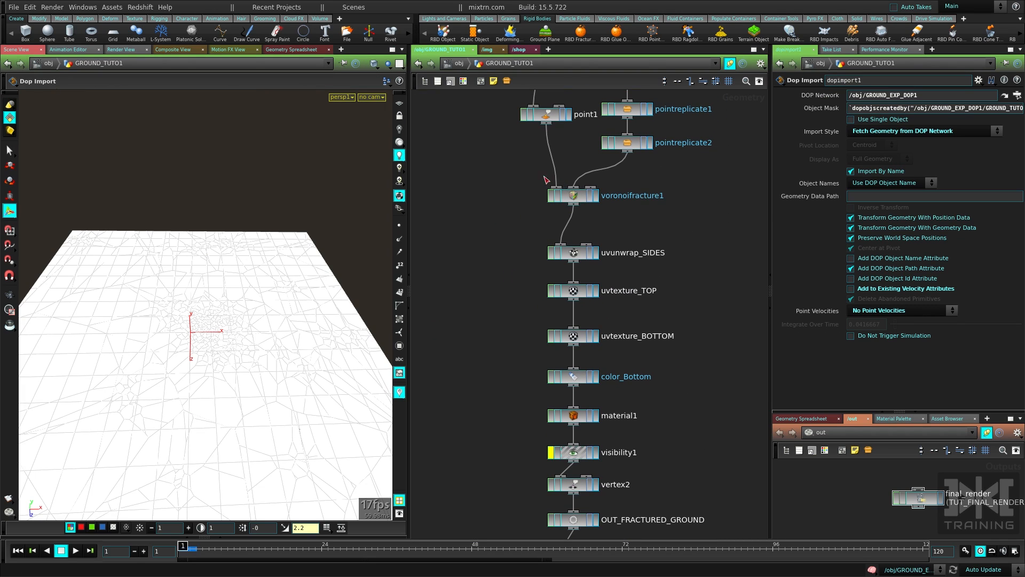
click(572, 195)
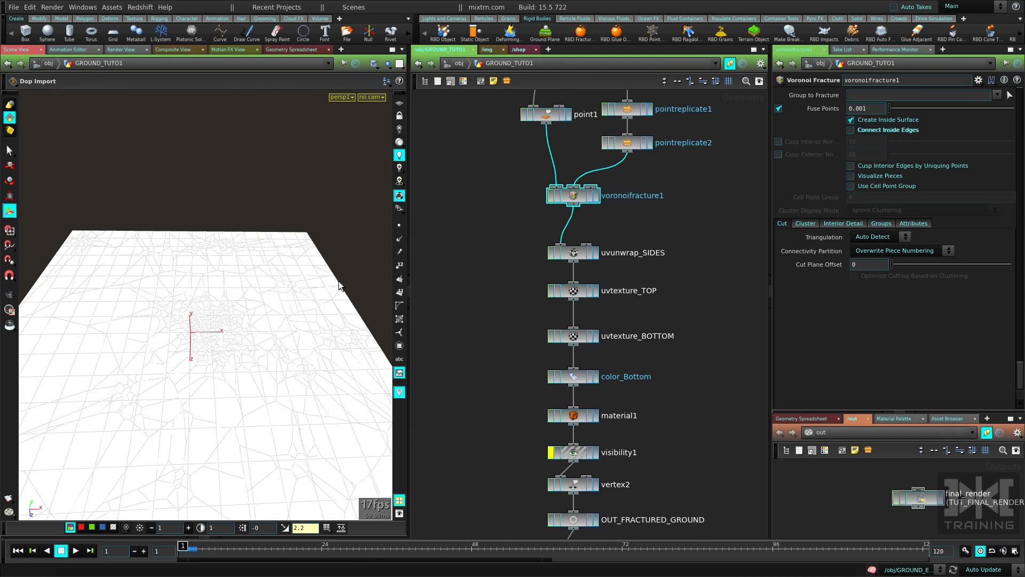
mouse_move(871, 175)
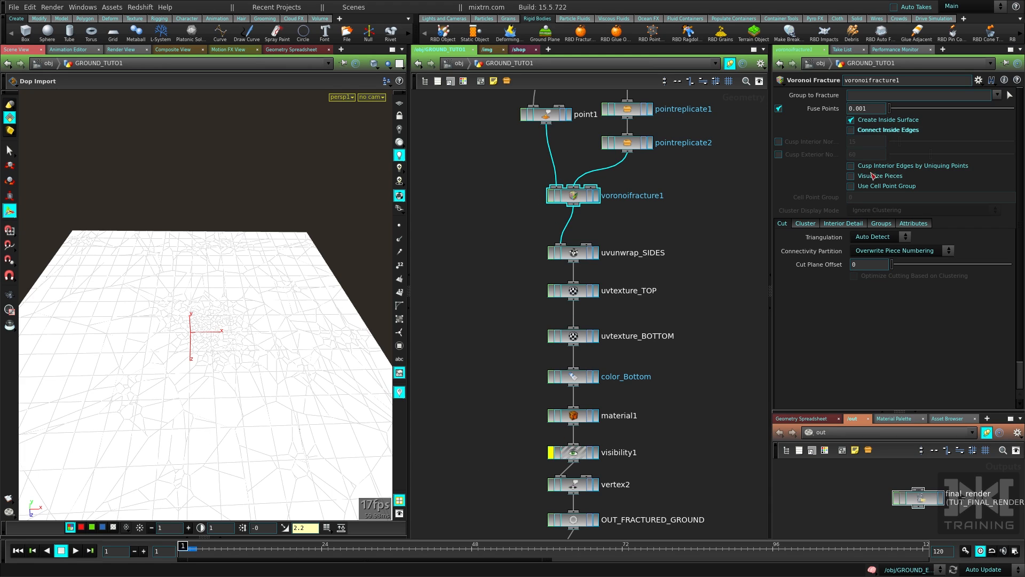
click(852, 175)
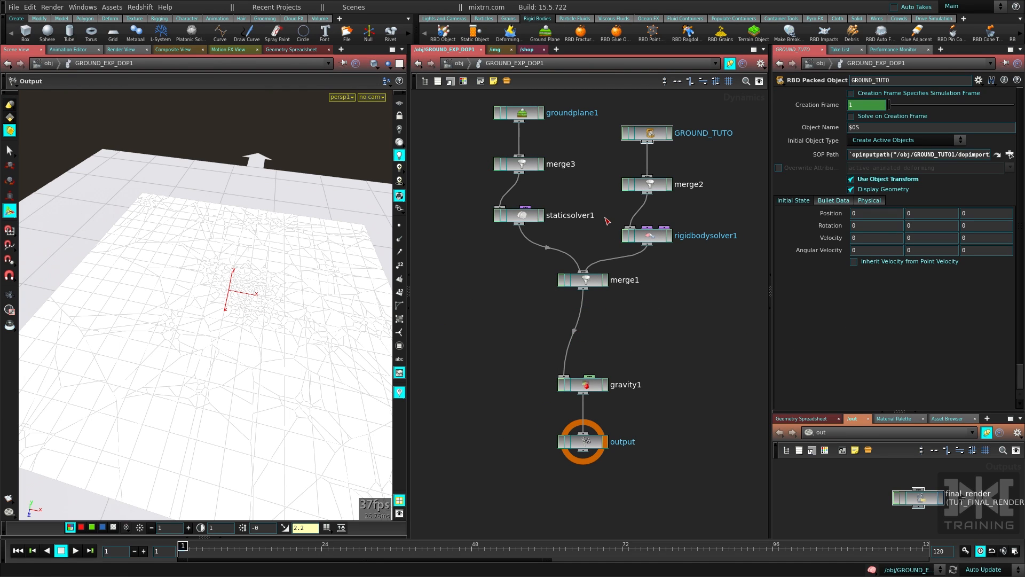
- Select GROUND_TUTO, view rigidbodysolver1's Bullet parameters and play the timeline
click(73, 550)
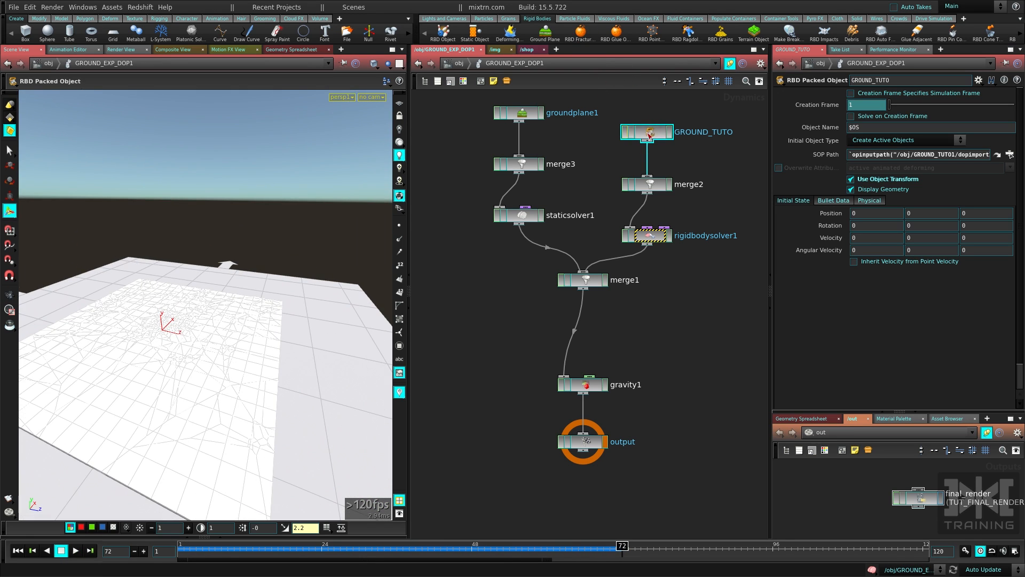
click(647, 234)
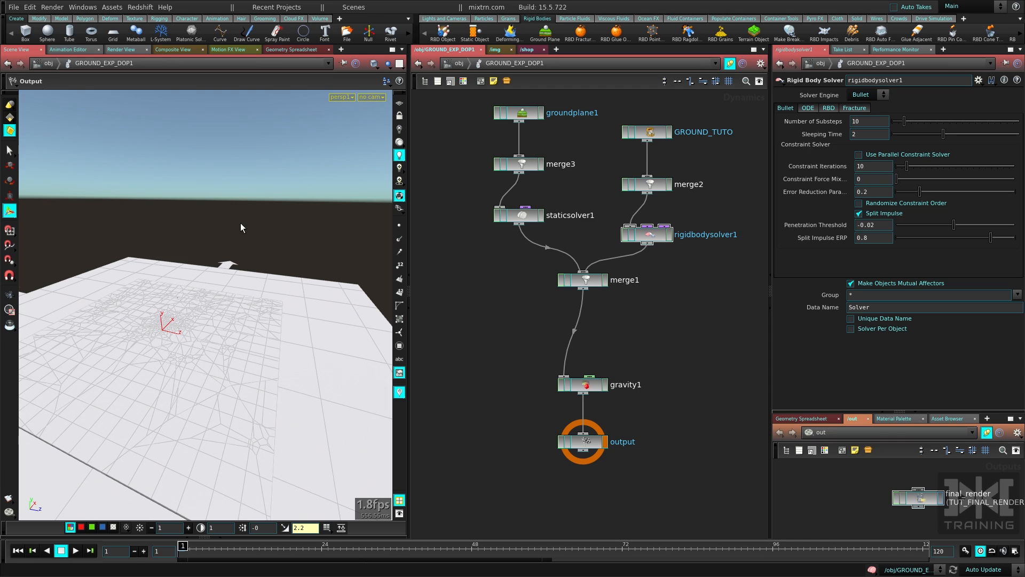
click(74, 550)
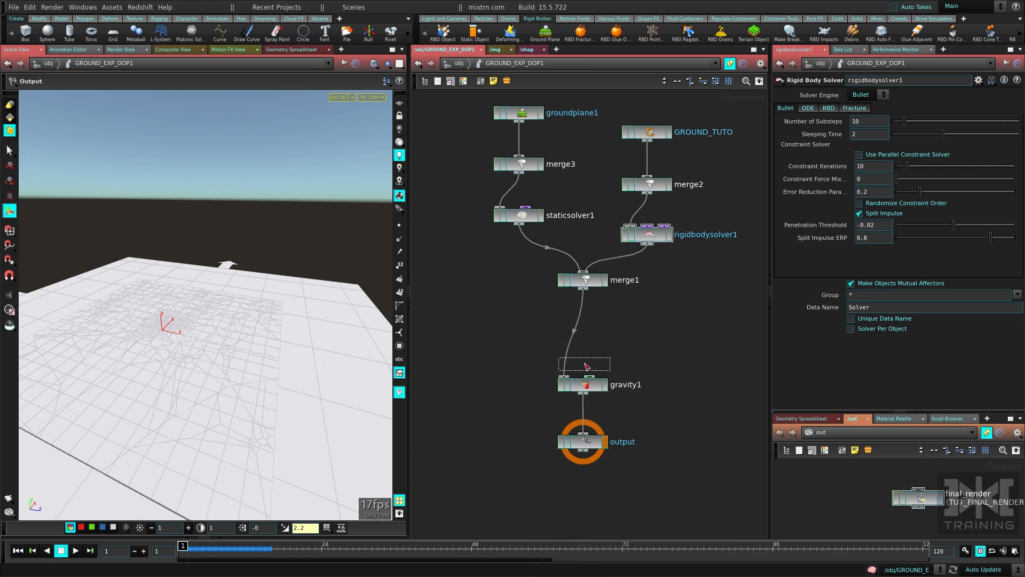
- Insert magnetforce1 on the merge1–gravity1 wire, feed it sopgeo1 with Use External SOP off
click(584, 364)
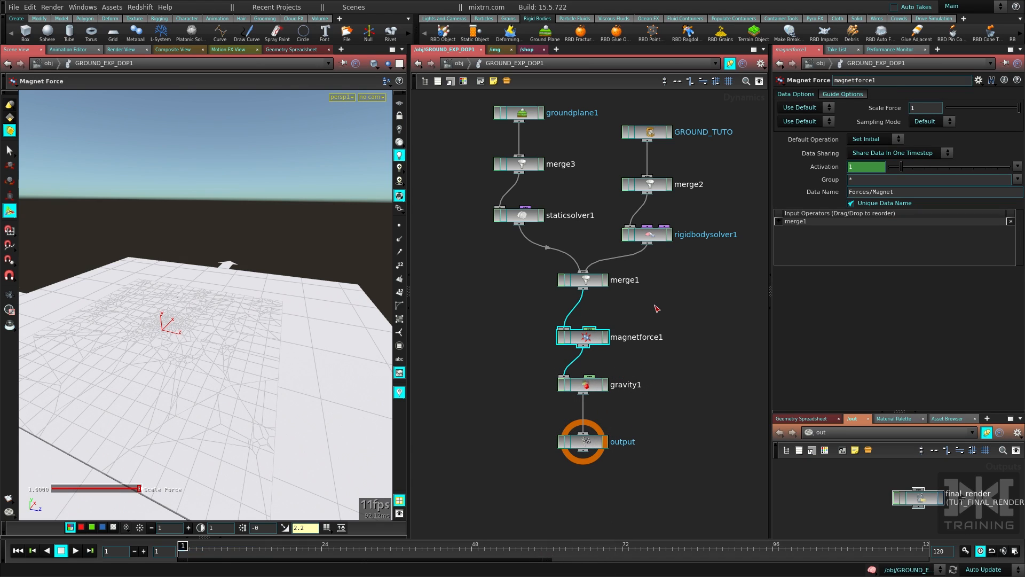
mouse_move(650, 316)
text(sop)
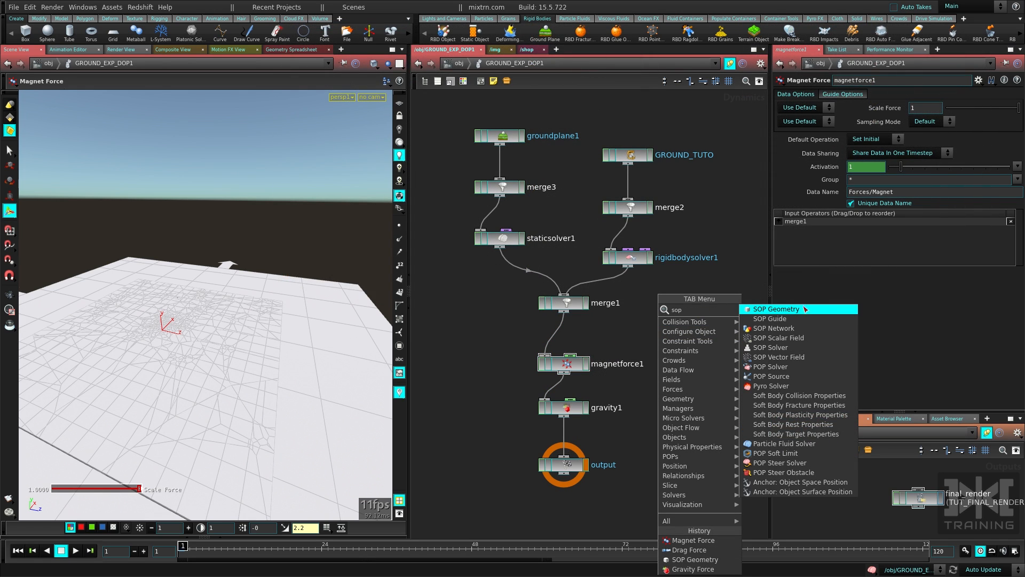
click(776, 308)
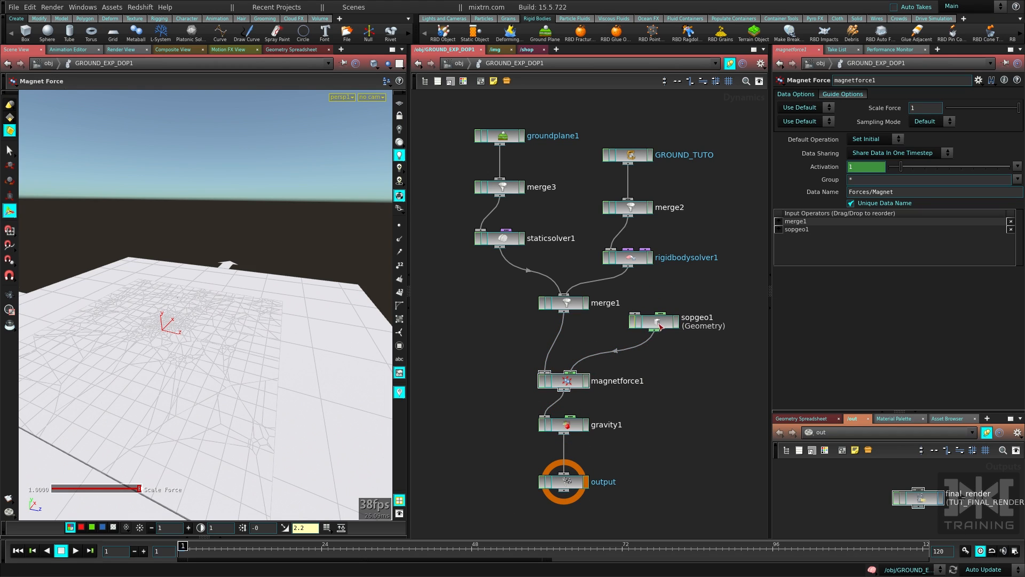
click(659, 324)
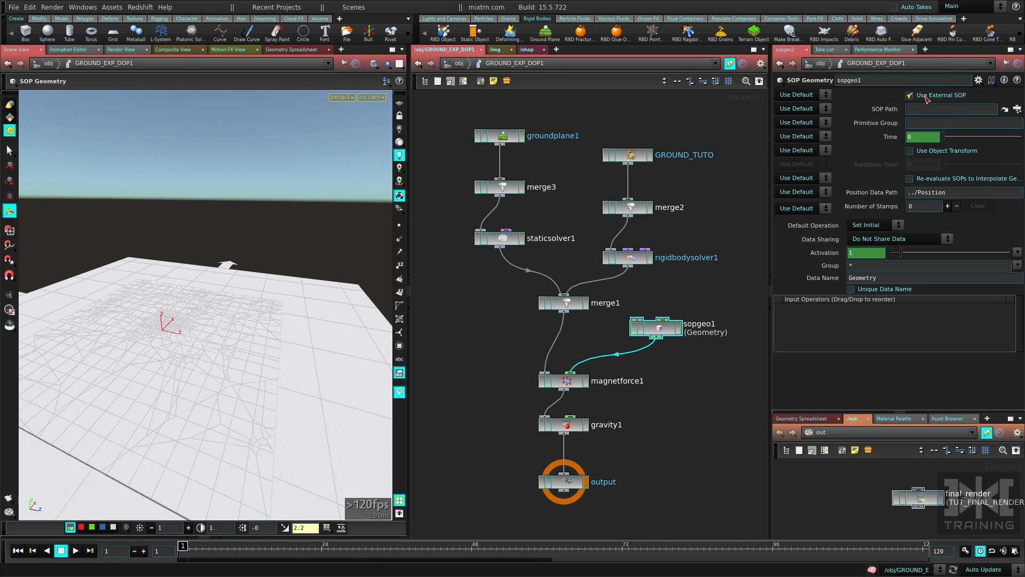
click(908, 95)
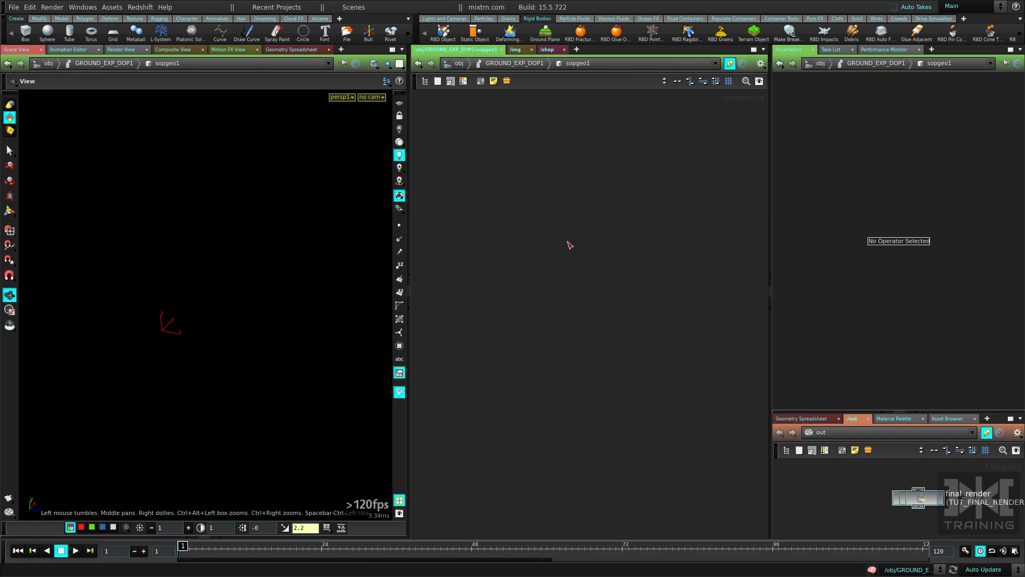
mouse_move(573, 249)
text(meta)
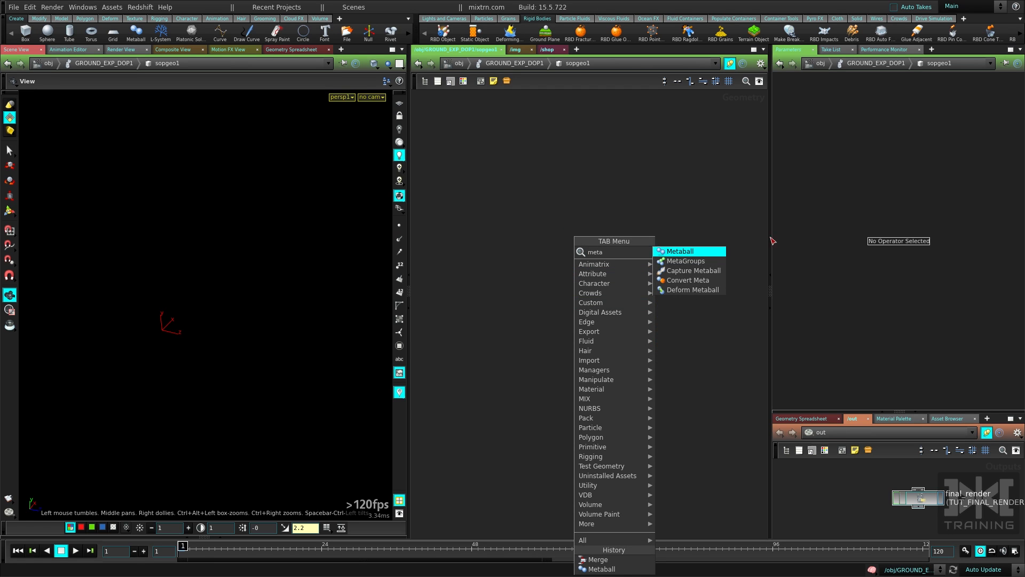
- Add a Metaball node inside sopgeo1
click(679, 251)
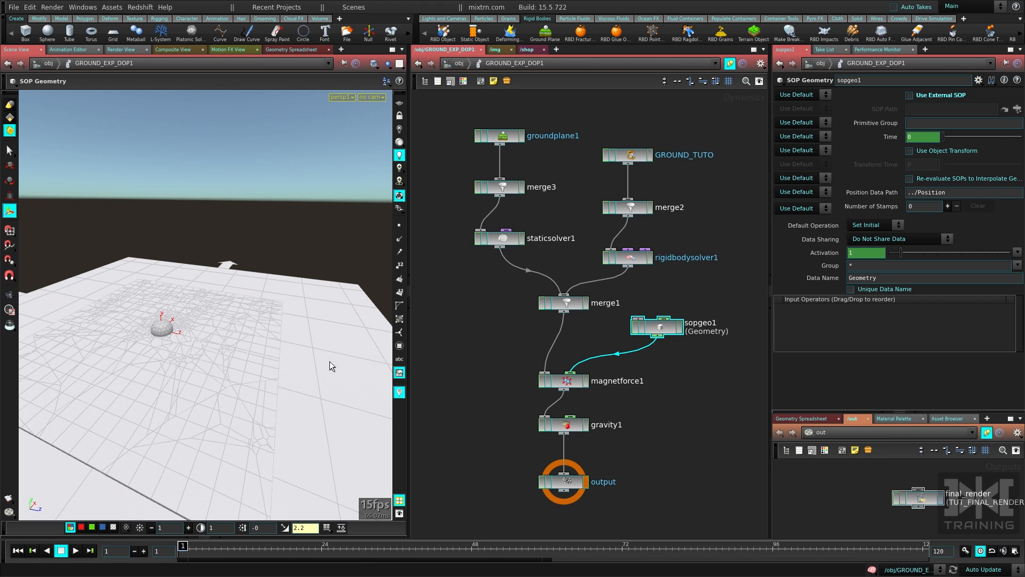
mouse_move(144, 335)
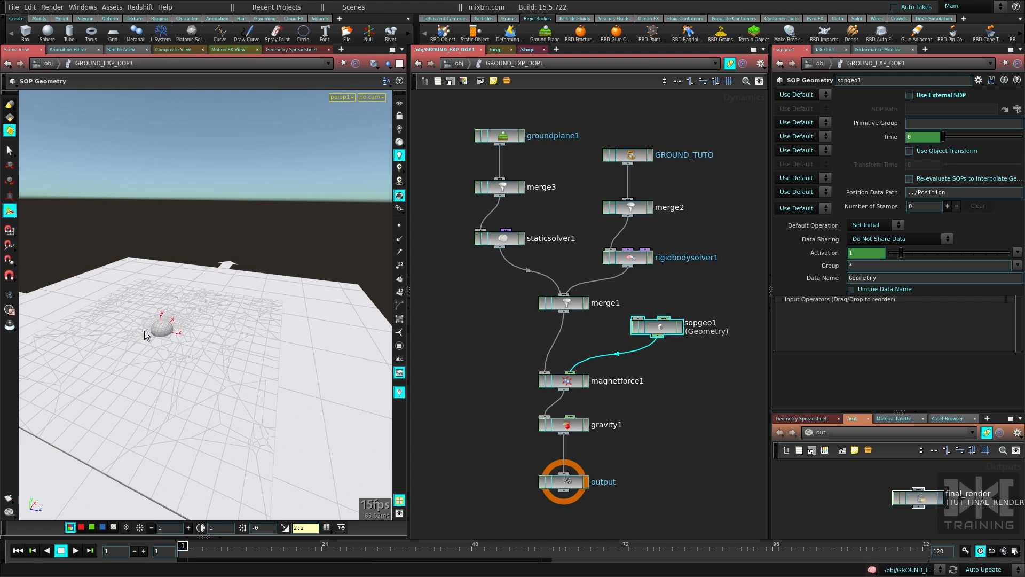
- Play the simulation to preview the default magnet force
click(74, 550)
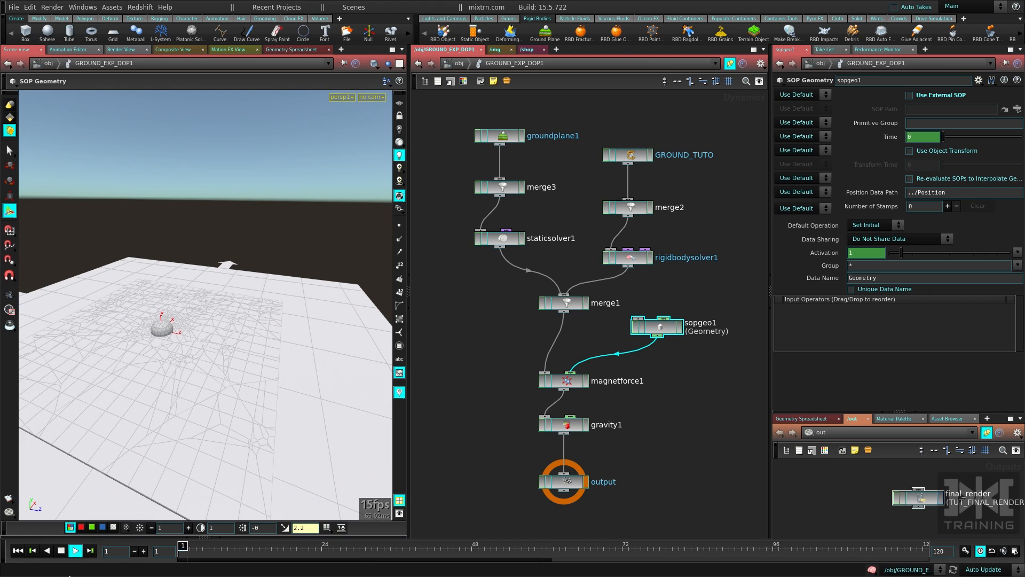
click(75, 549)
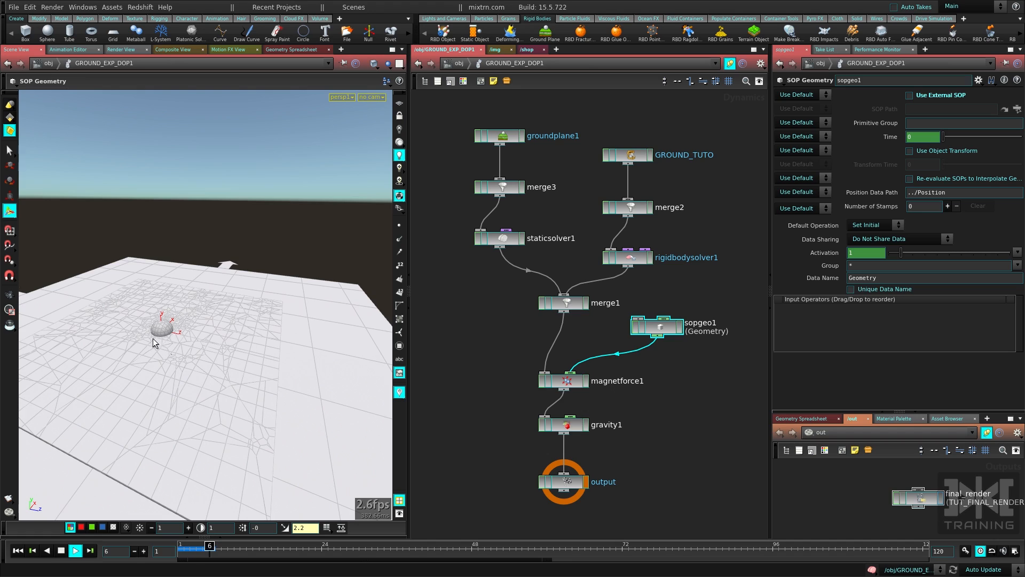
click(75, 549)
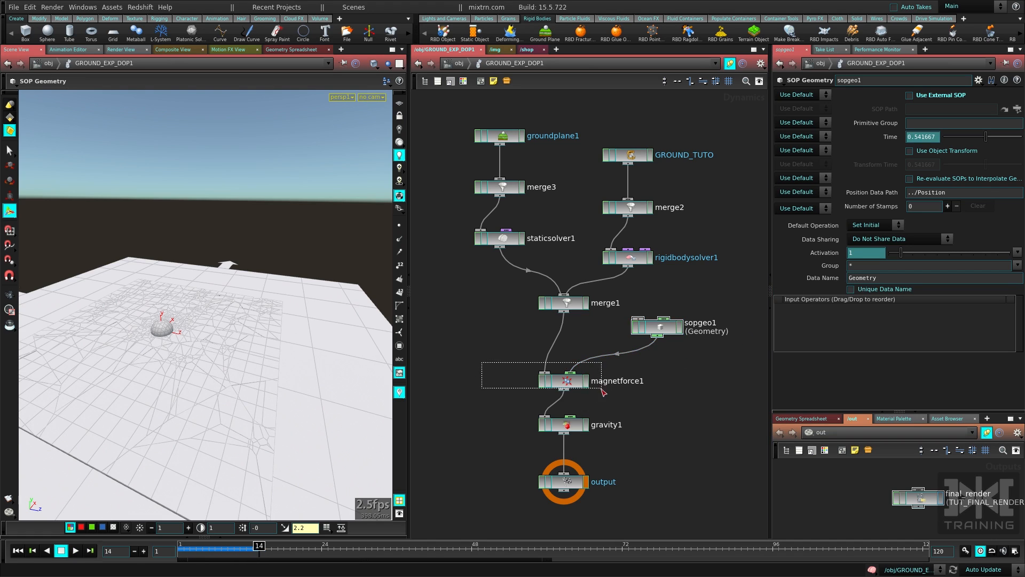
- Set magnetforce1's Scale Force to -100 and replay from frame 1
click(563, 380)
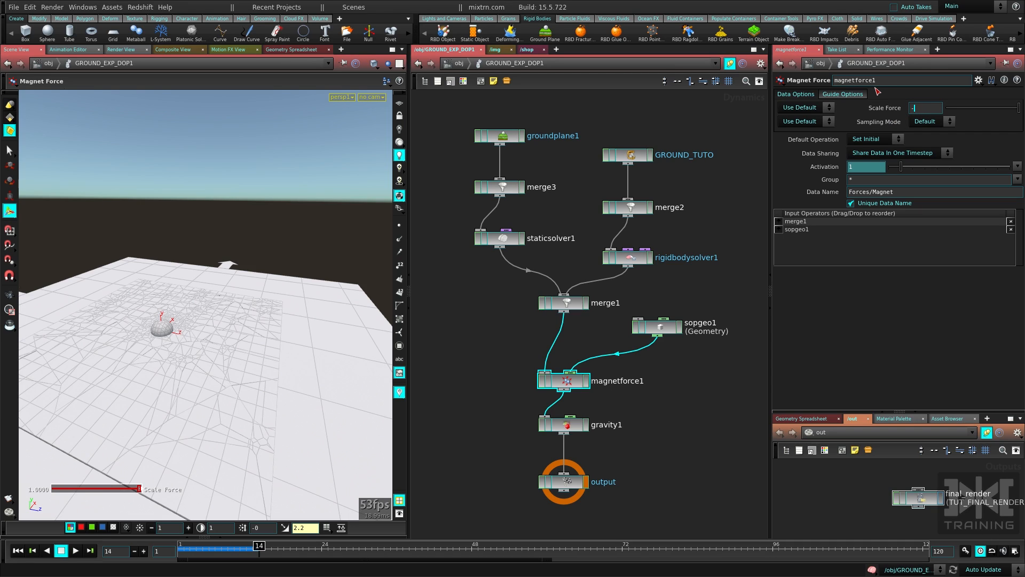
text(-100)
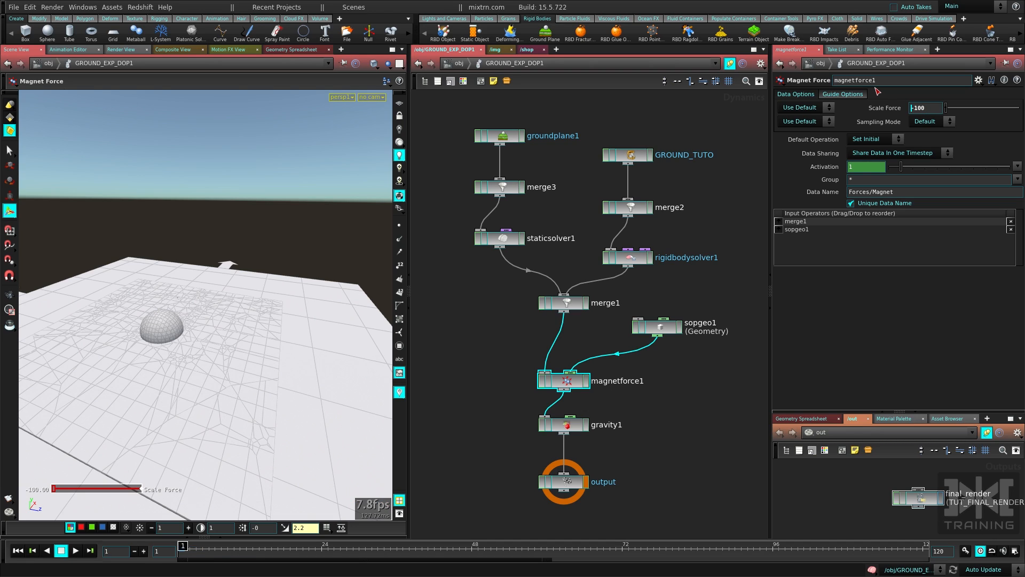
click(75, 550)
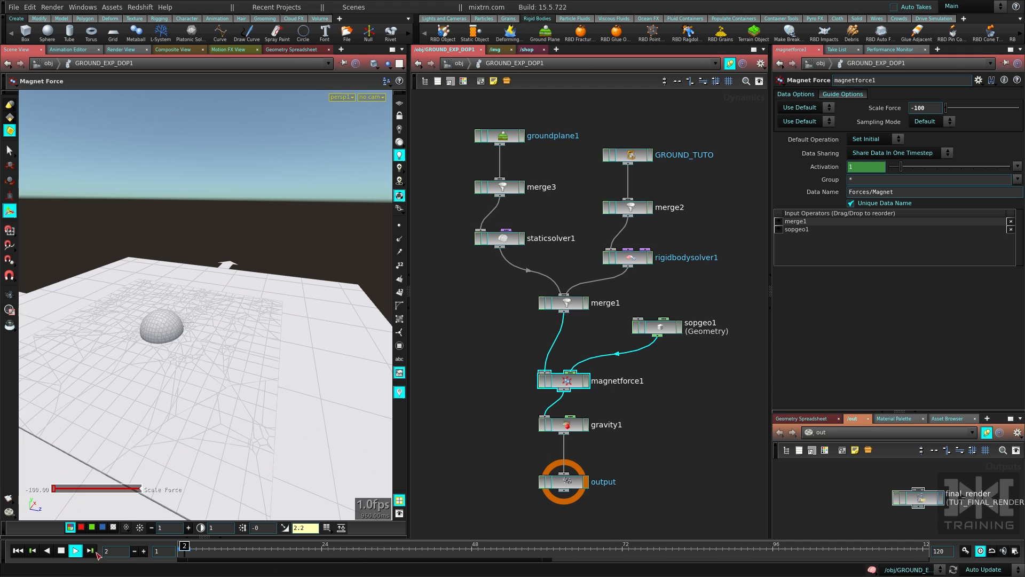
click(75, 550)
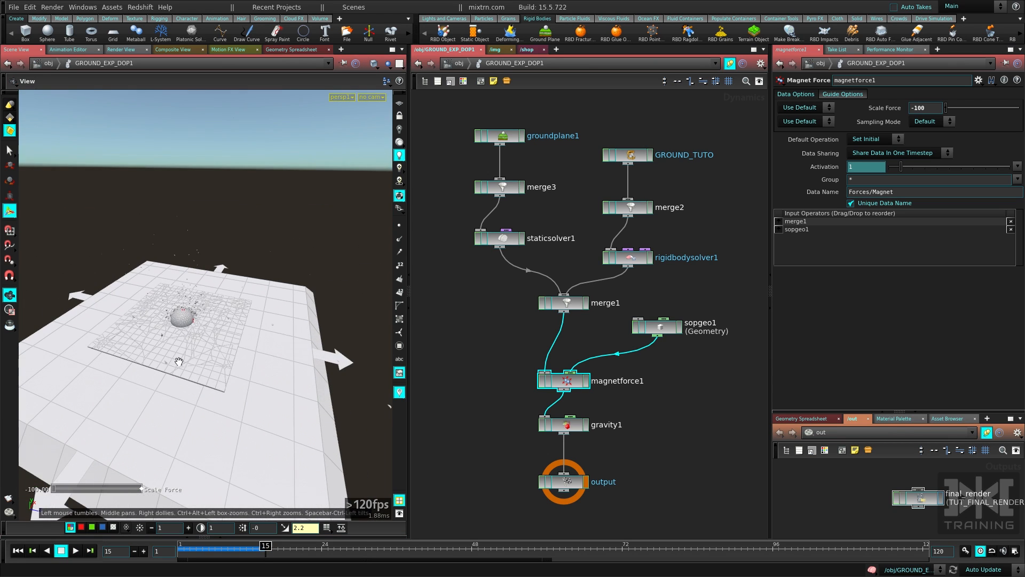
- Uncheck Show Guide Geometry in magnetforce1's Guide Options and rewind to frame 1
click(499, 136)
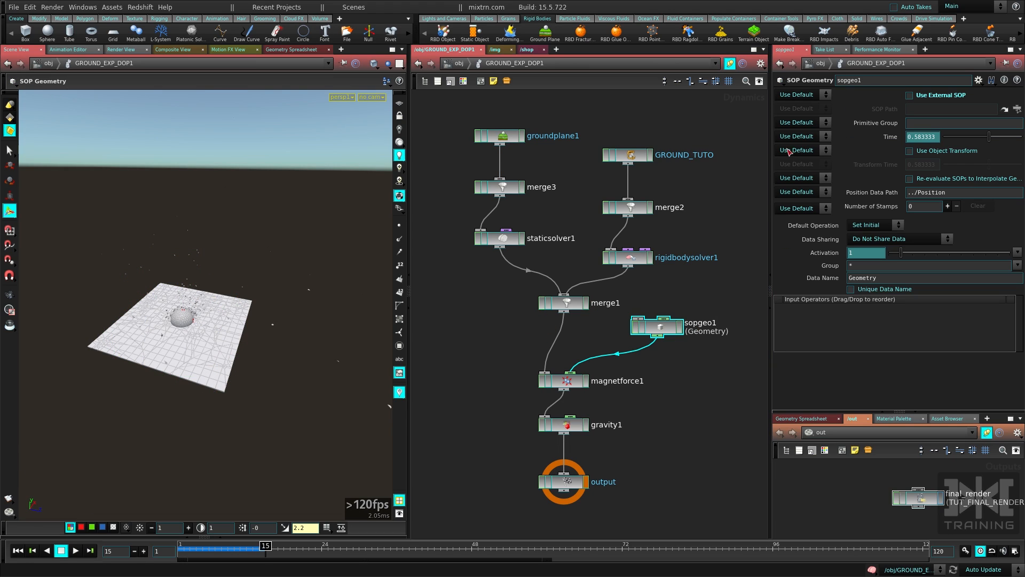
mouse_move(643, 331)
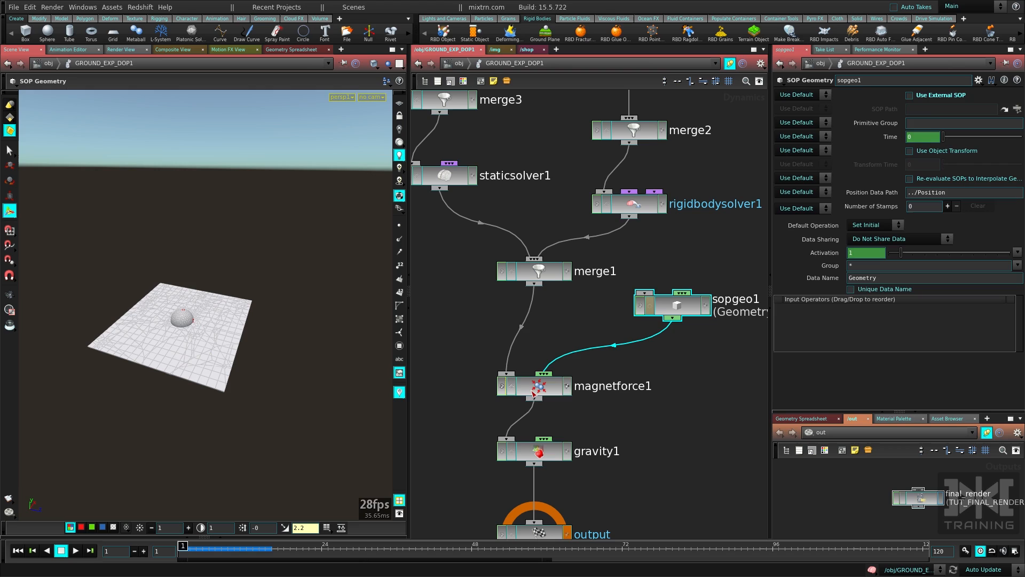
click(534, 385)
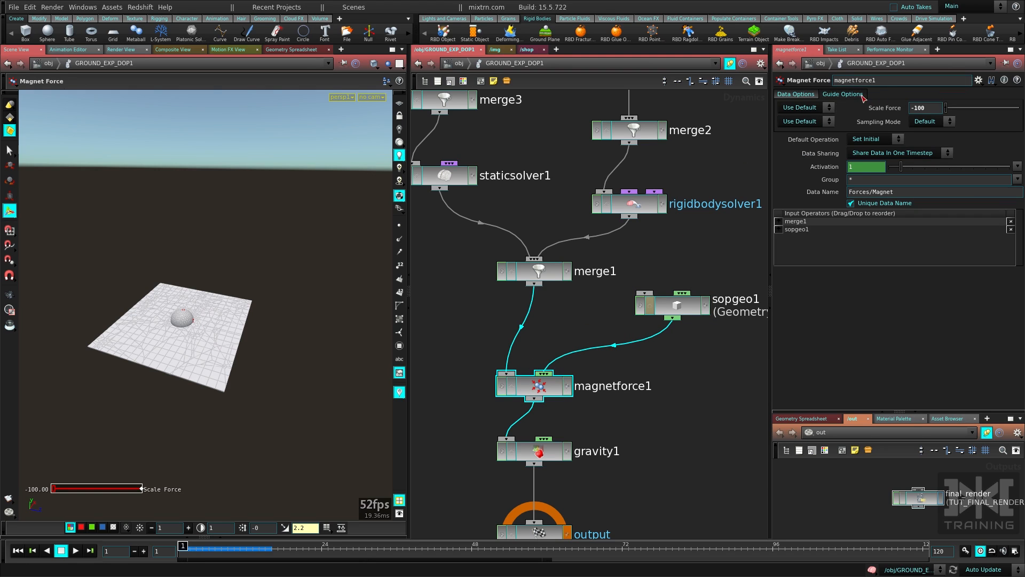
click(843, 94)
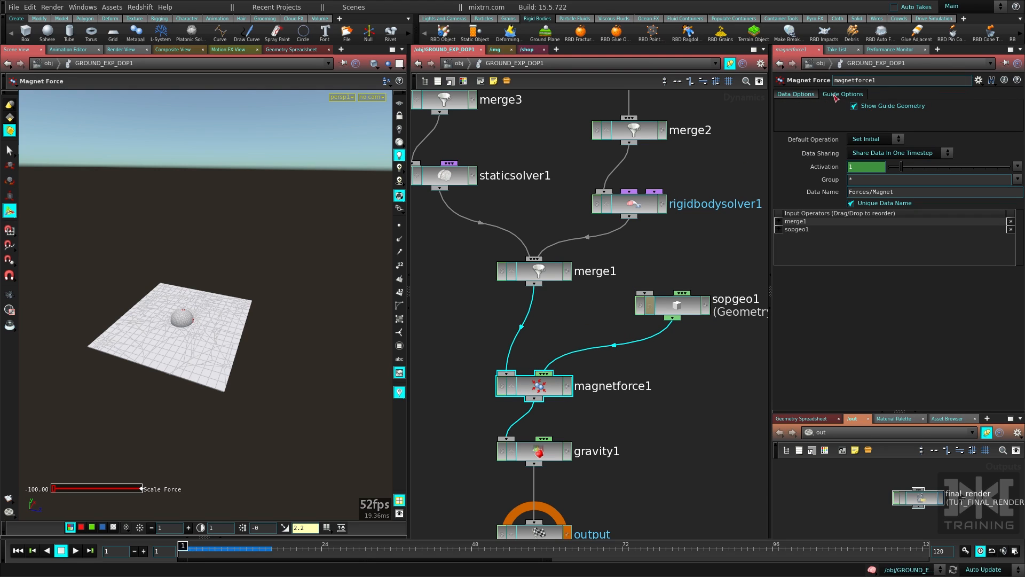
click(854, 105)
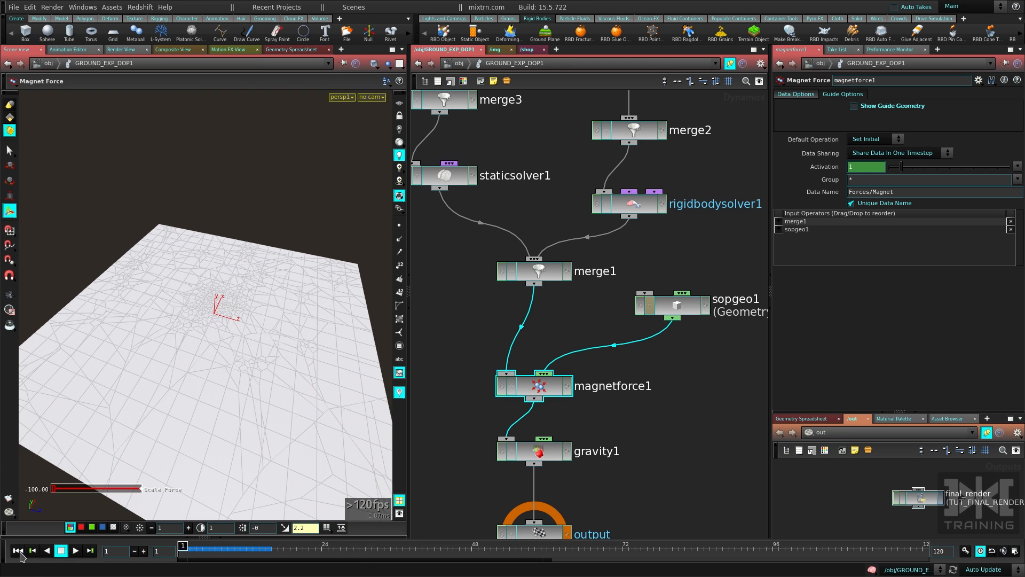
click(75, 550)
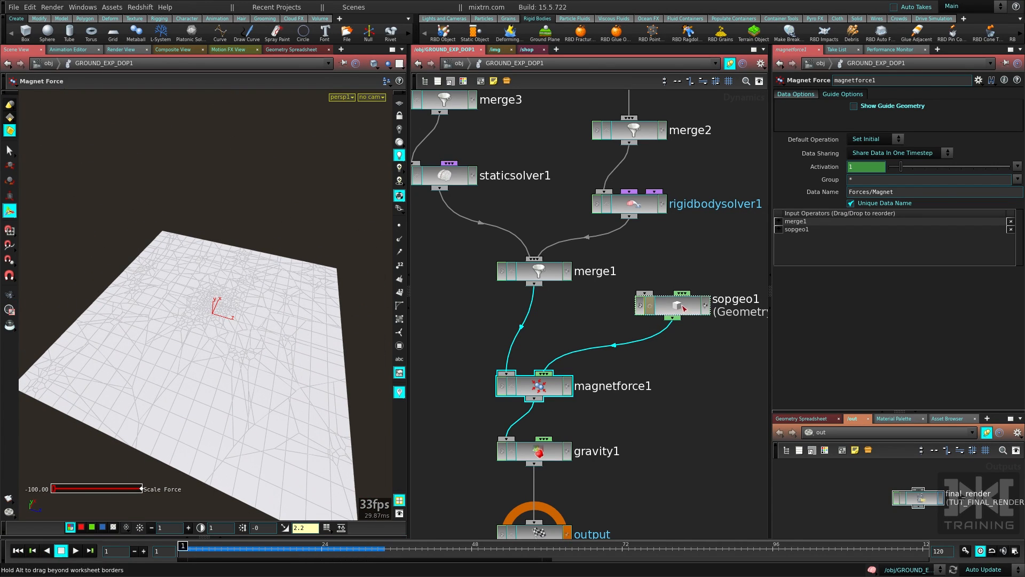
- Dive into sopgeo1, then play the simulation to watch the blast crater and rewind
double_click(663, 304)
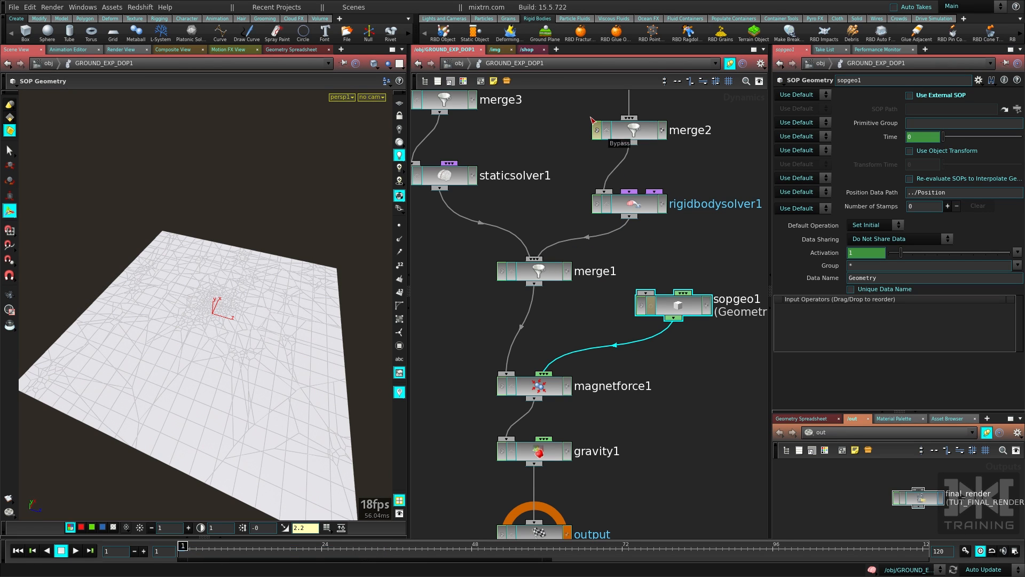
click(75, 550)
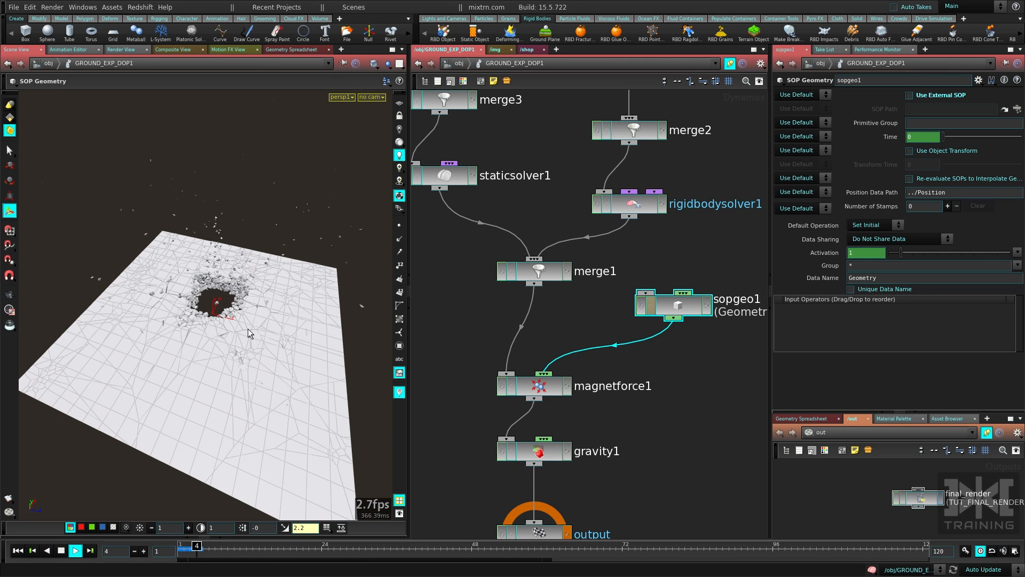
click(75, 549)
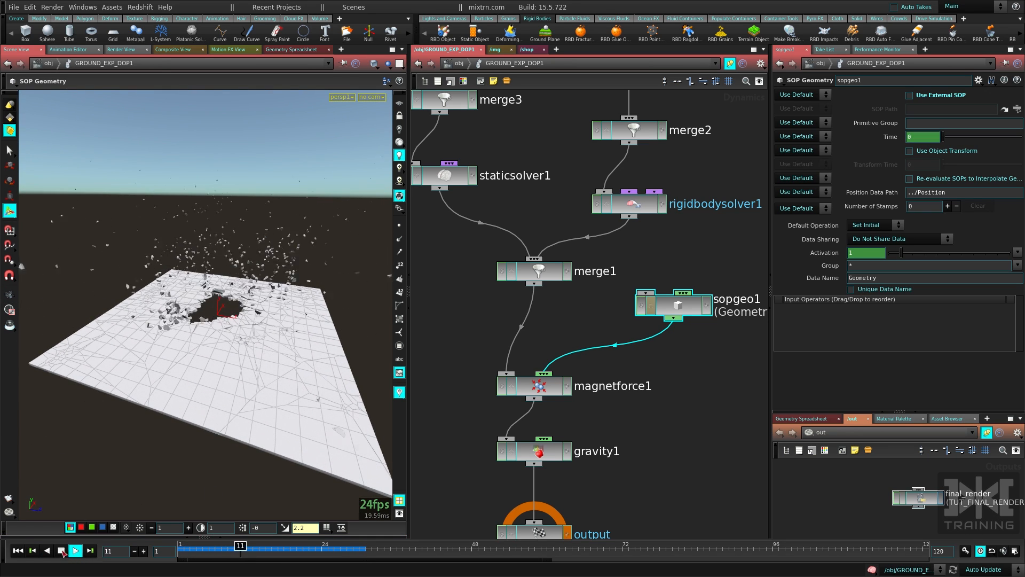
click(75, 550)
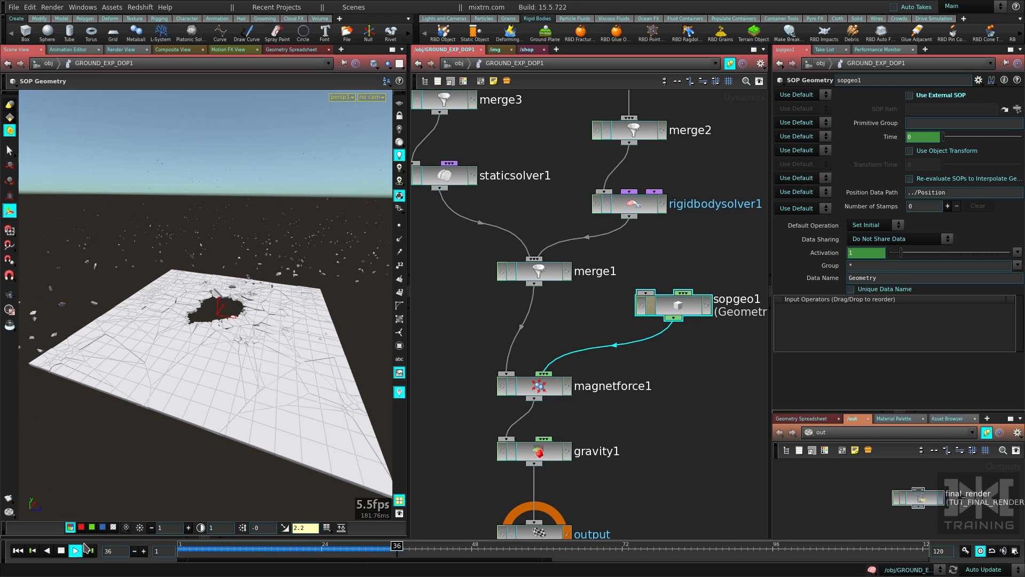
click(60, 550)
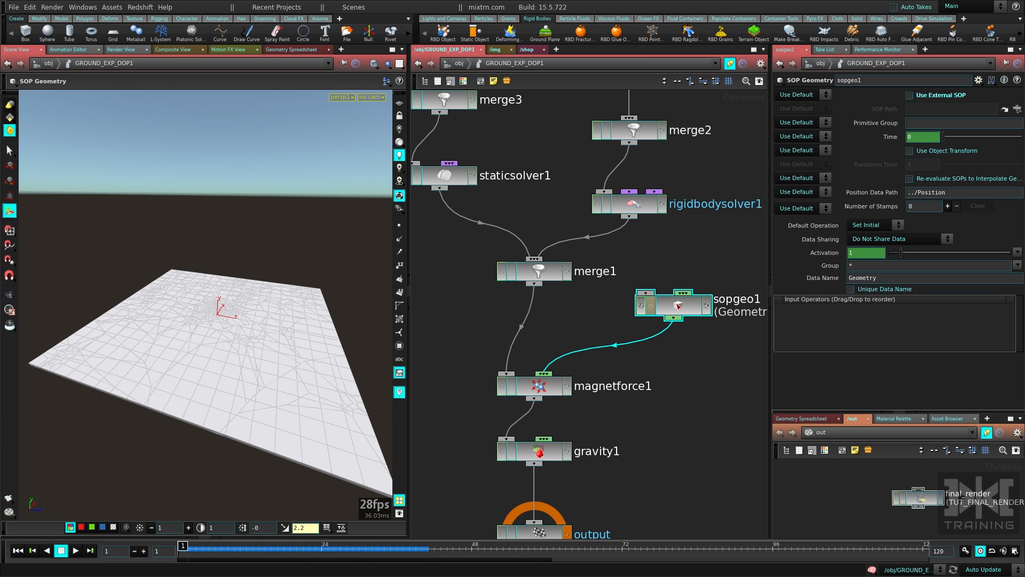
- Inspect metaball1 (radius 3.5, weight 2) inside sopgeo1, then play the simulation flinging fragments skyward
double_click(673, 304)
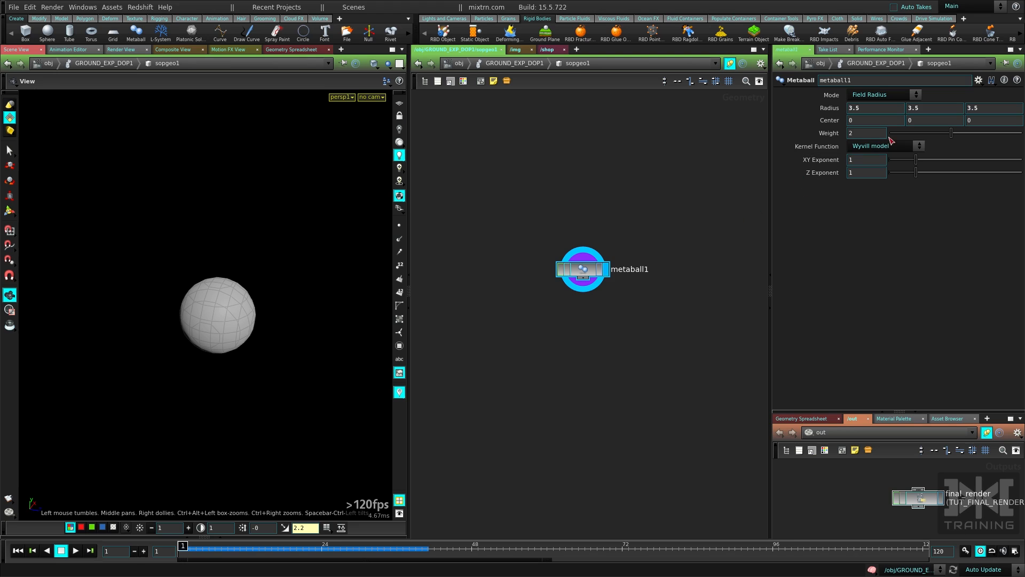
mouse_move(484, 235)
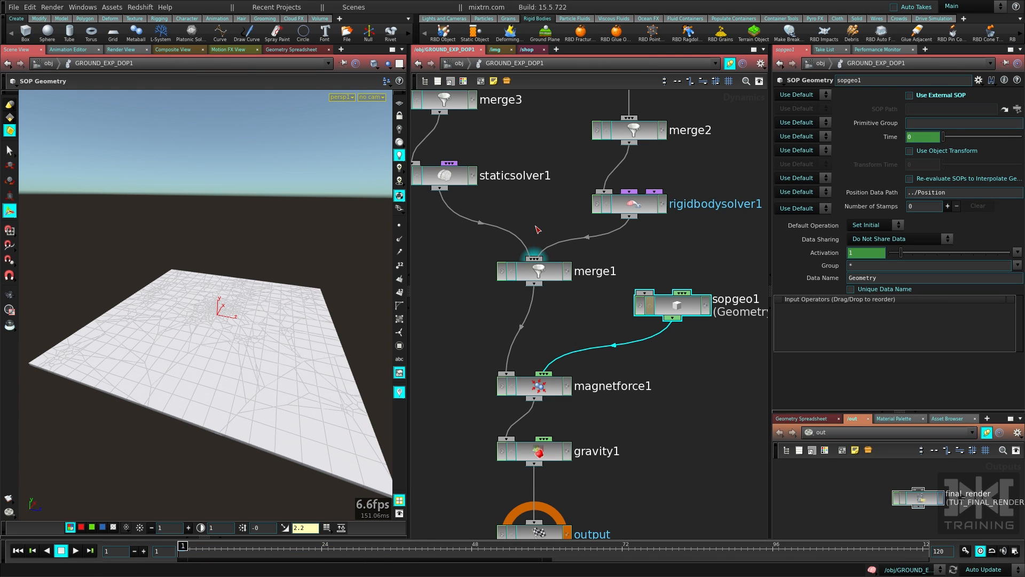
click(74, 550)
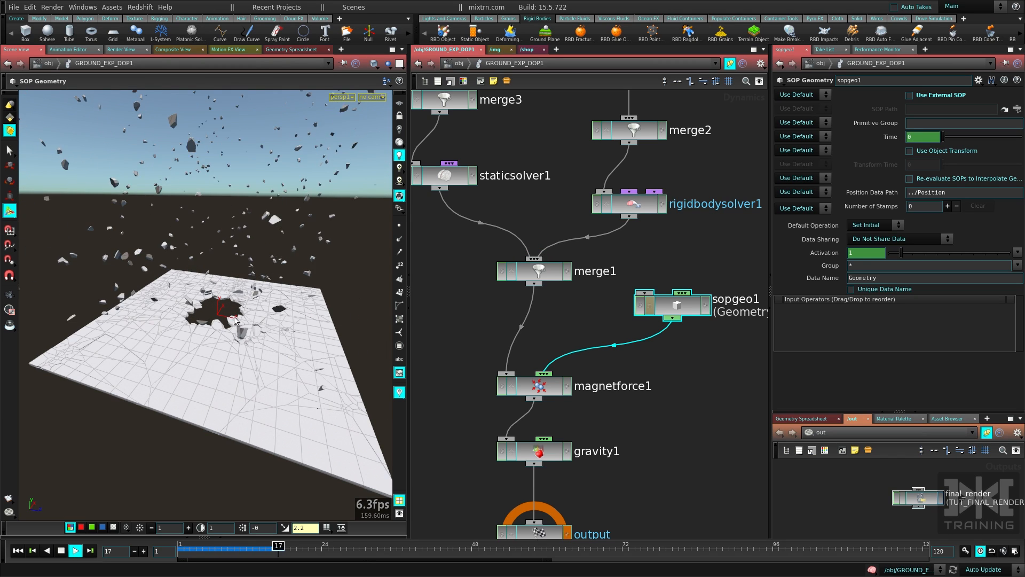
click(75, 550)
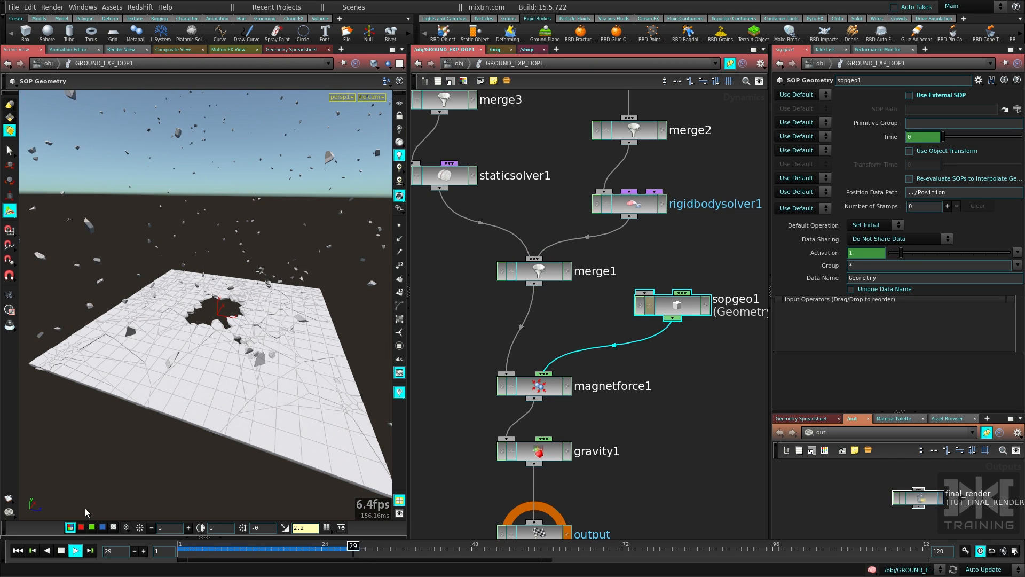
click(75, 549)
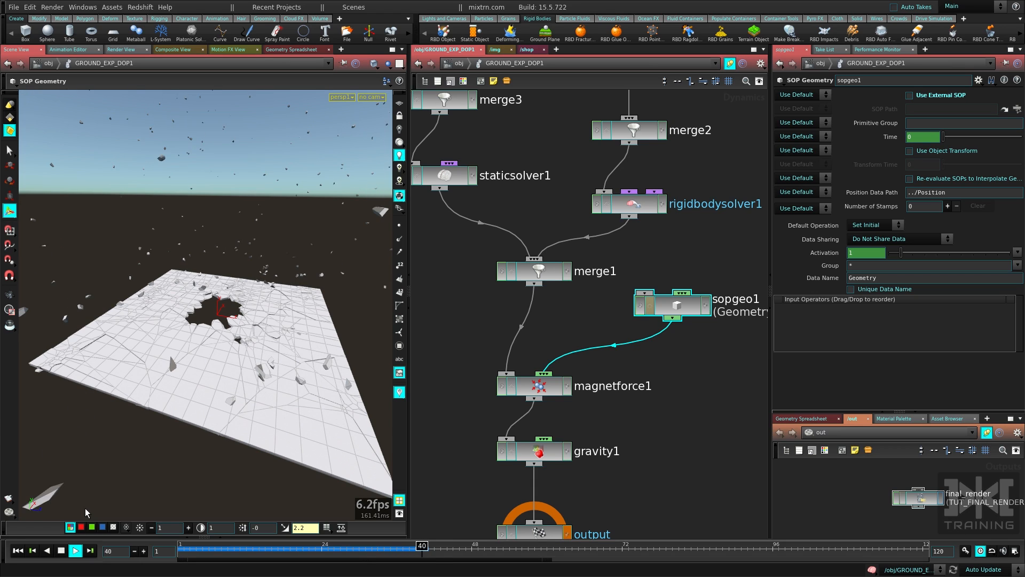
click(75, 549)
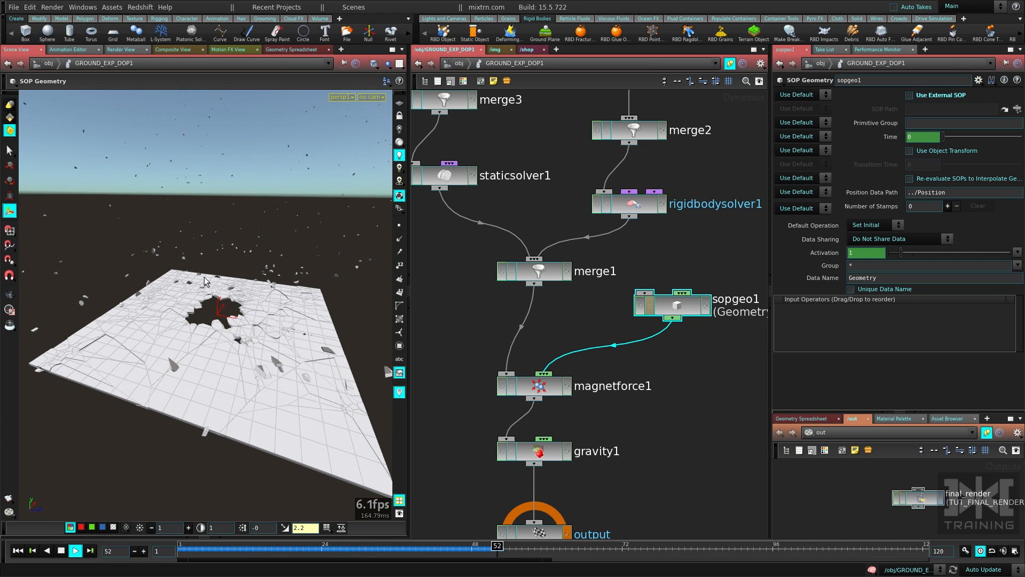
click(75, 550)
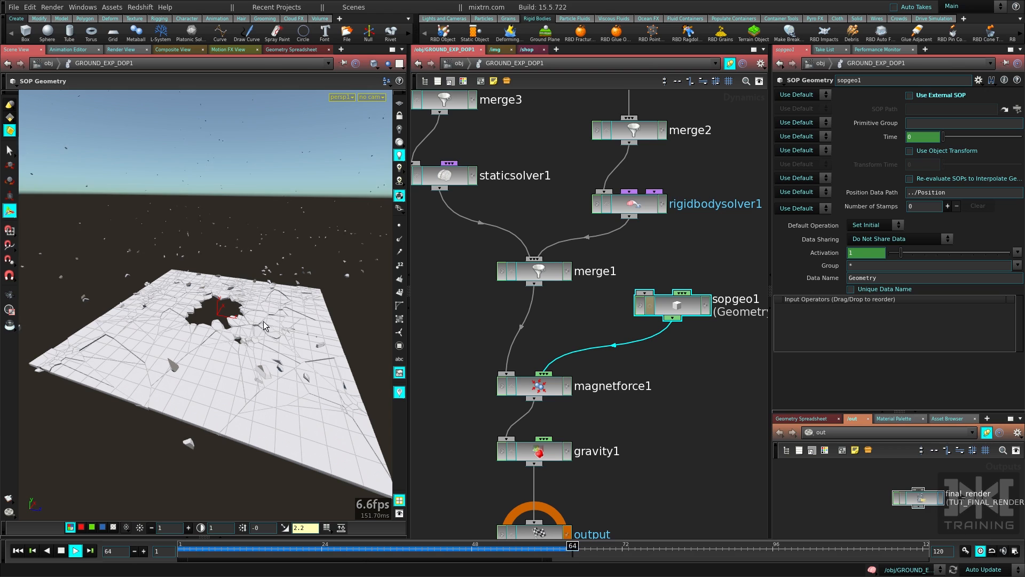
click(75, 550)
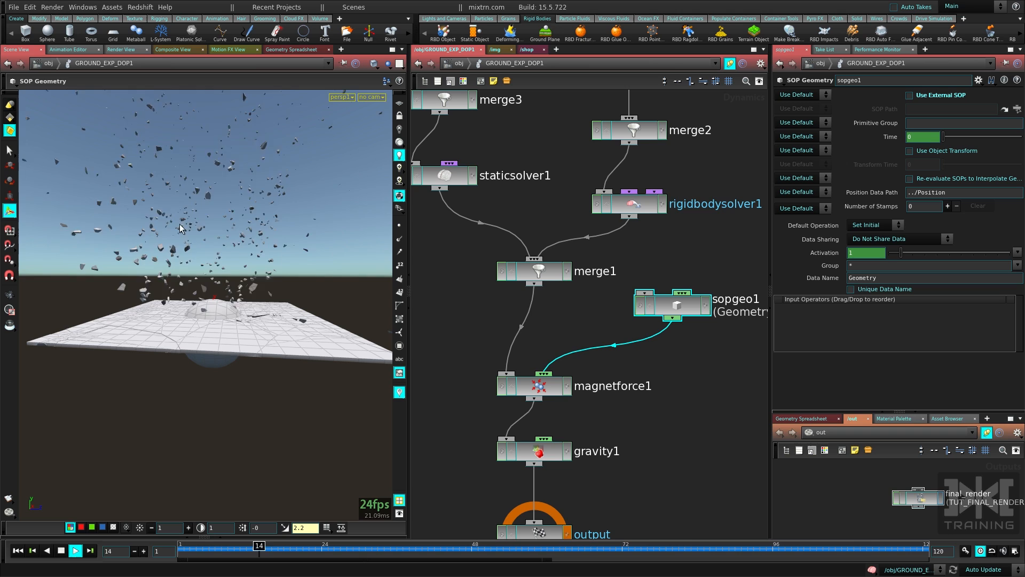
click(75, 550)
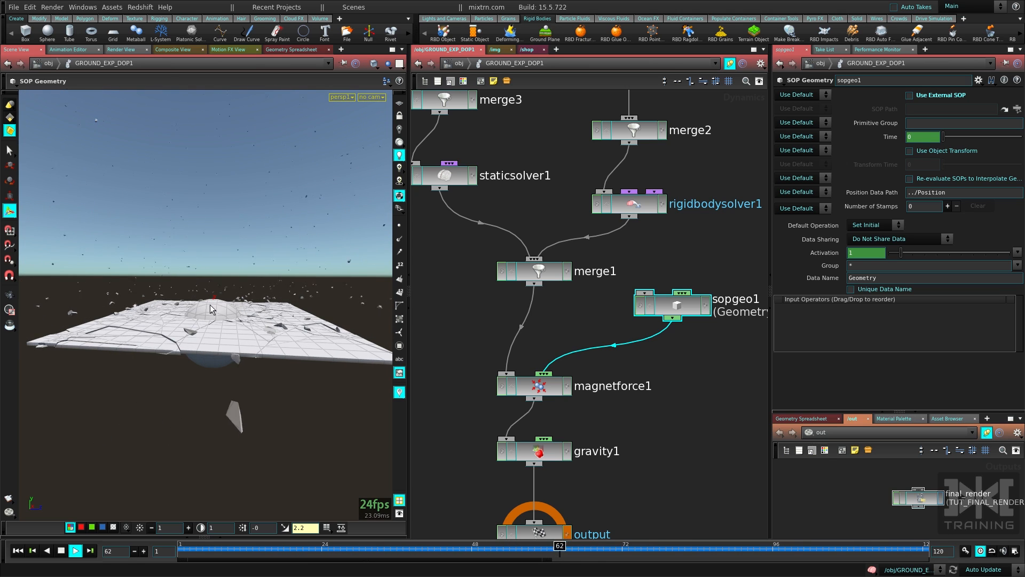
- Merge metaball1 and metaball2 in sopgeo1, return to the DOP network and replay the blast
click(60, 550)
text(mer)
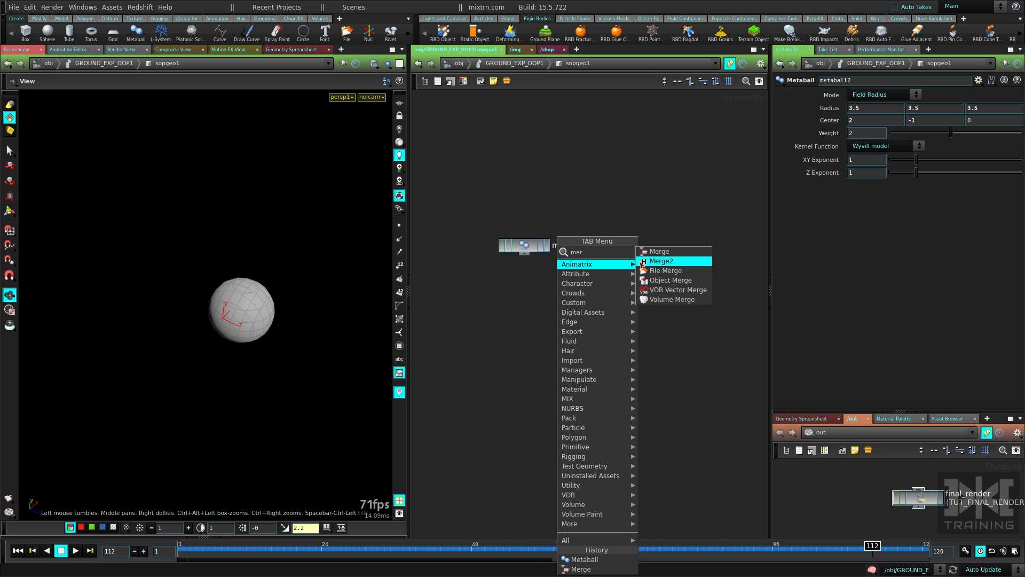
click(659, 251)
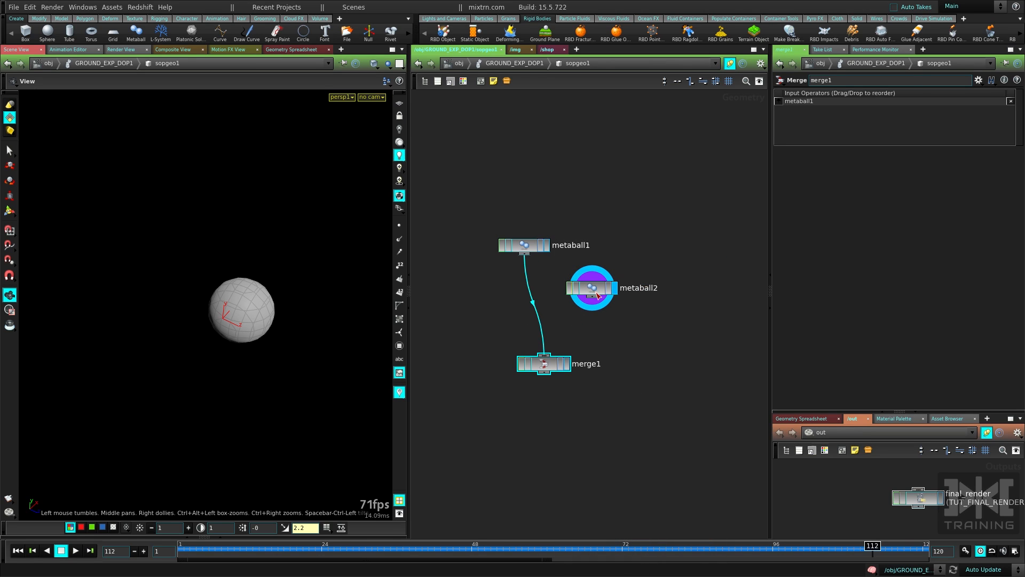
click(591, 289)
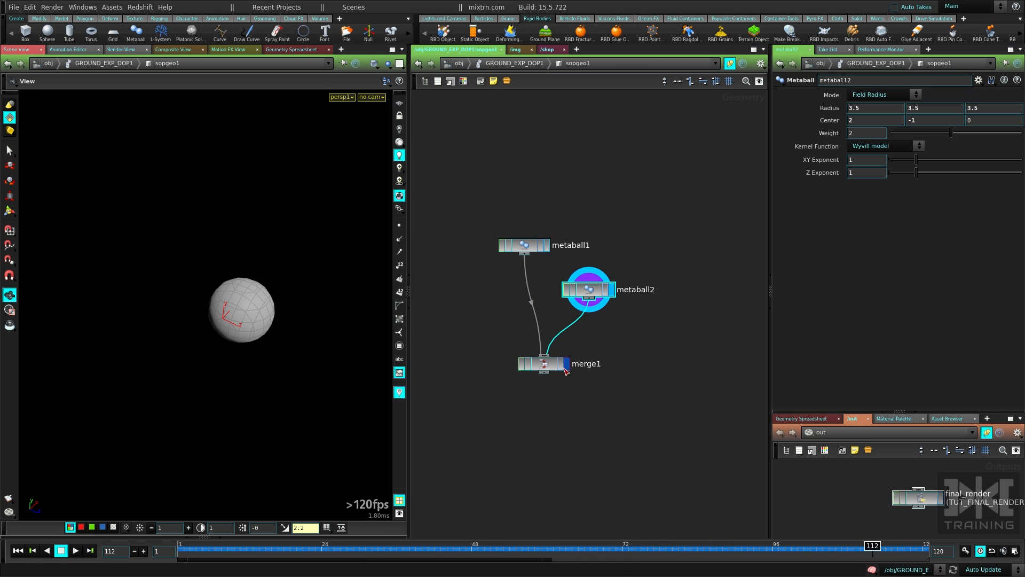
click(543, 363)
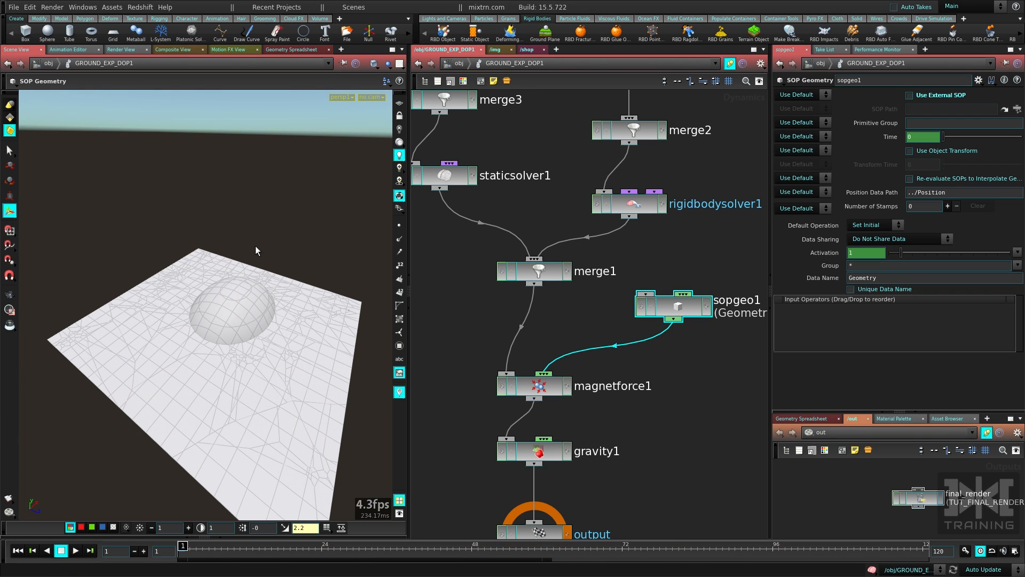
click(75, 550)
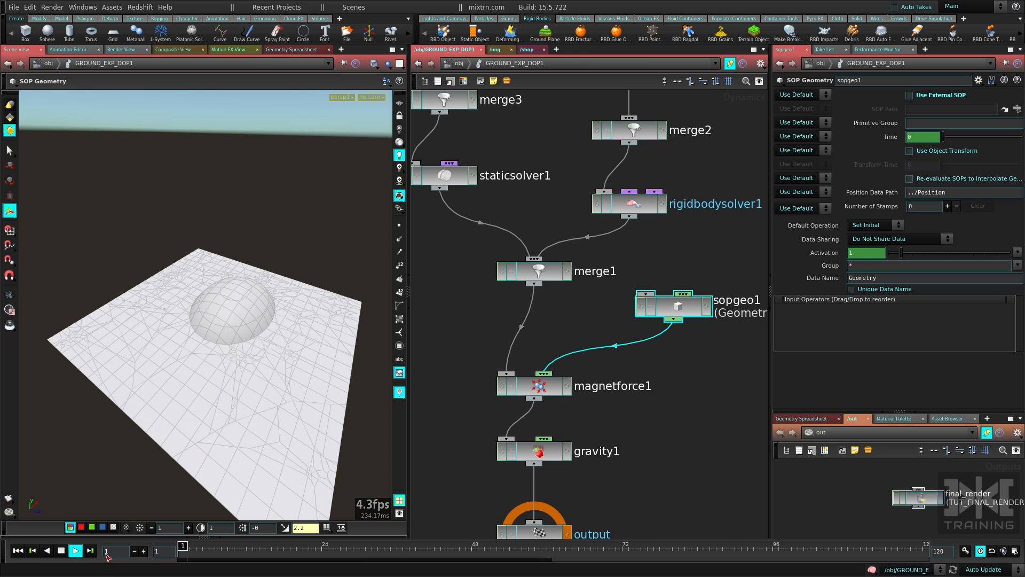
click(75, 550)
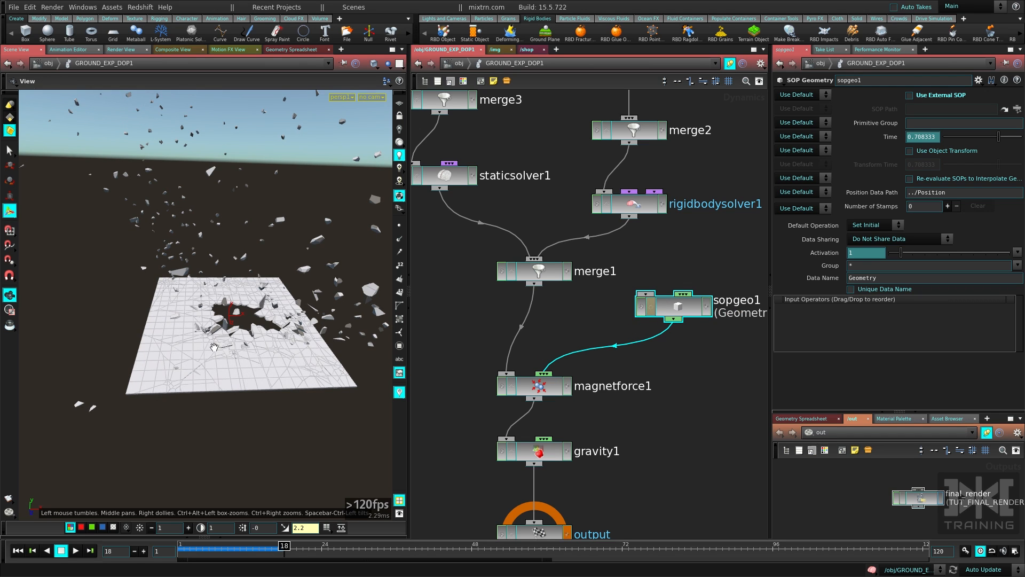
- Display the merged metaball blob from sopgeo1 as the magnet shape and play the blast
click(74, 550)
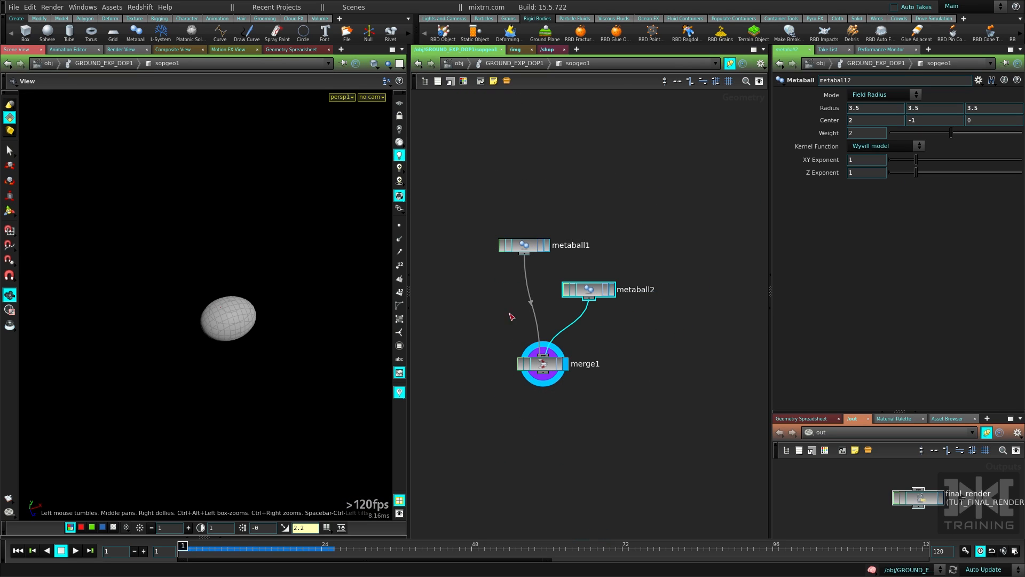
drag(866, 108, 879, 108)
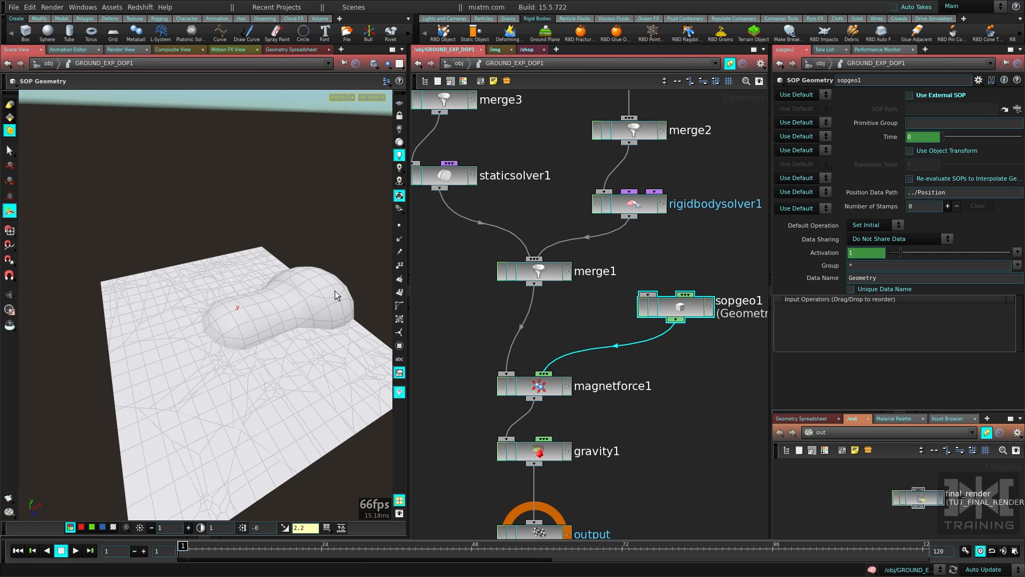
click(75, 550)
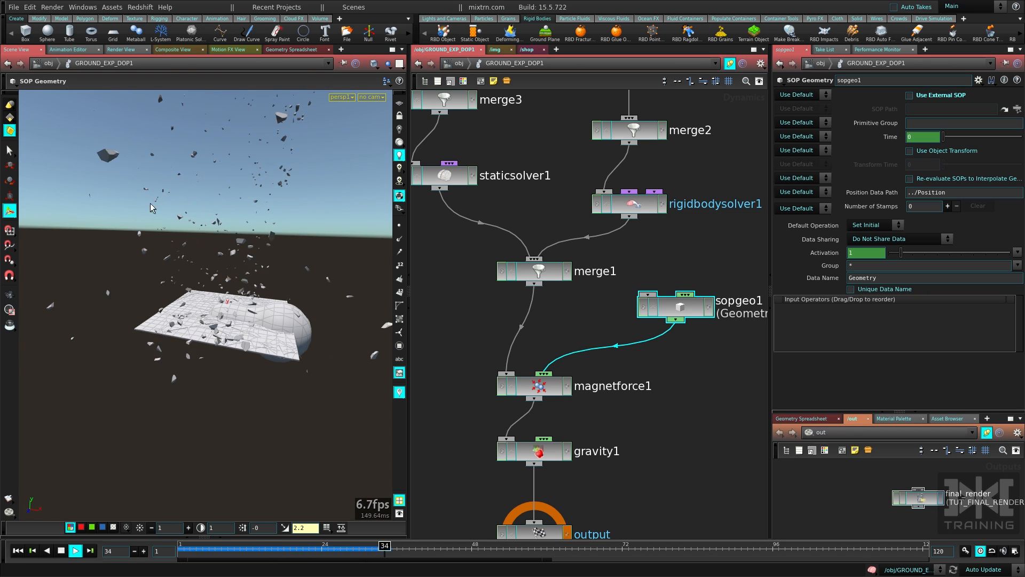
click(76, 550)
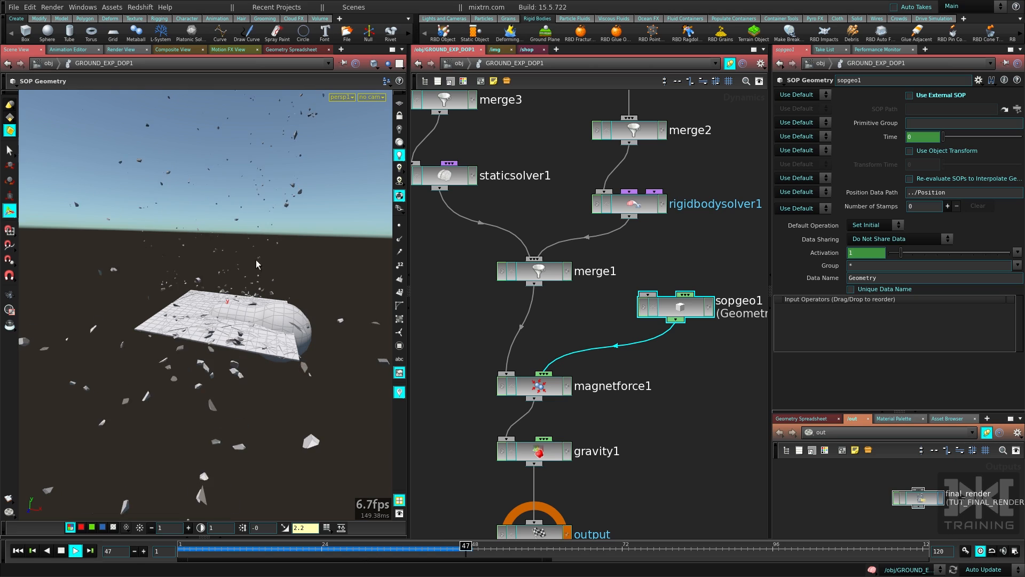
- Pause, rewind and replay the simulation to watch the crater tear through the ground
click(75, 550)
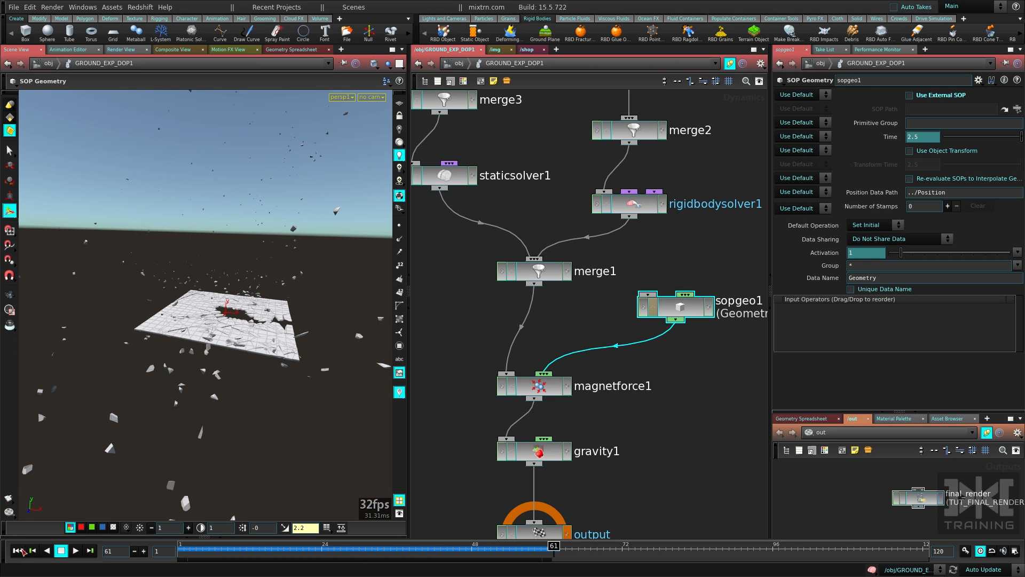
click(75, 550)
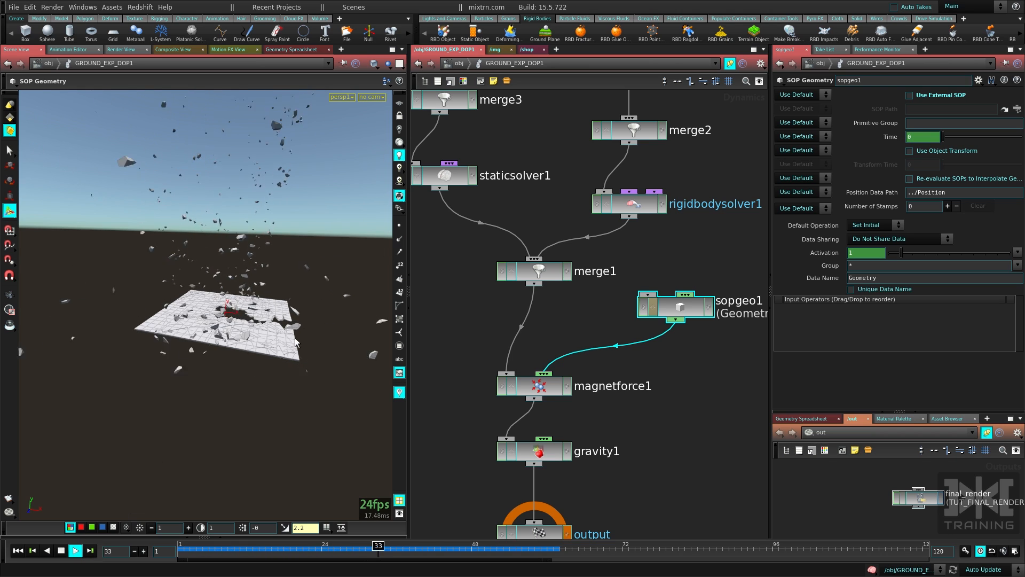
click(75, 550)
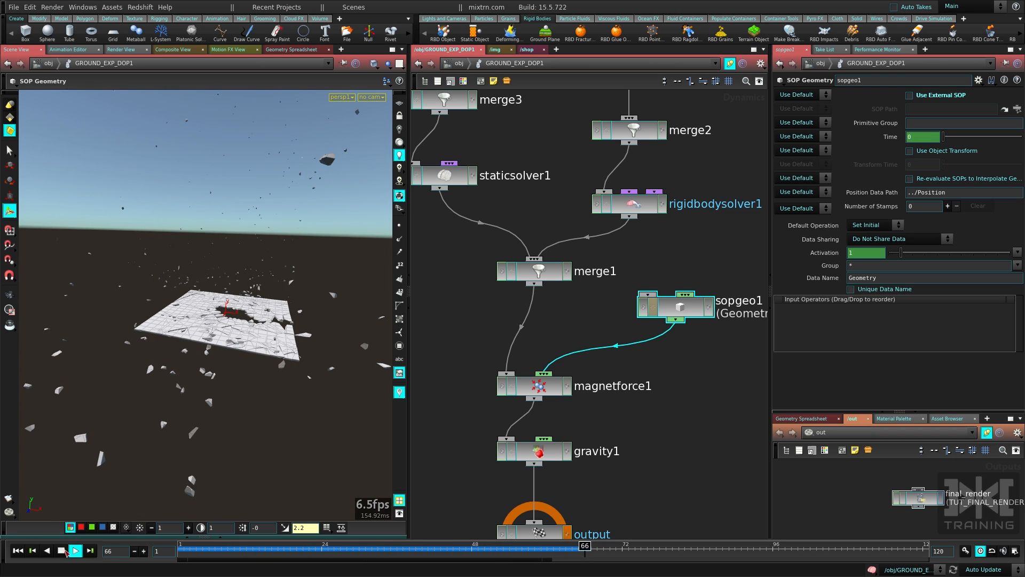
click(75, 550)
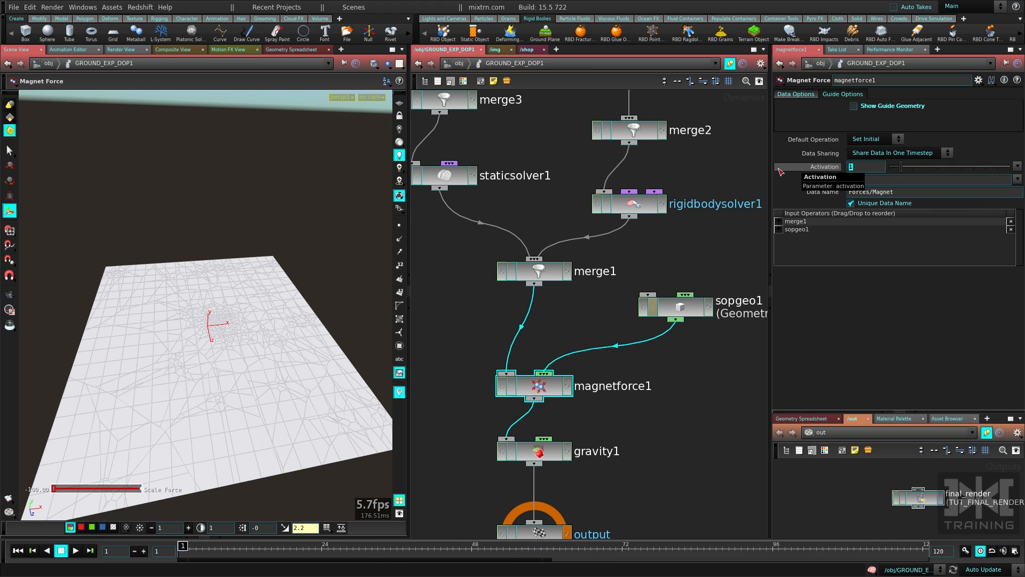
- Limit magnetforce1's Activation to $FF < 4 and replay the debris blast to frame 61
text($FF < 4)
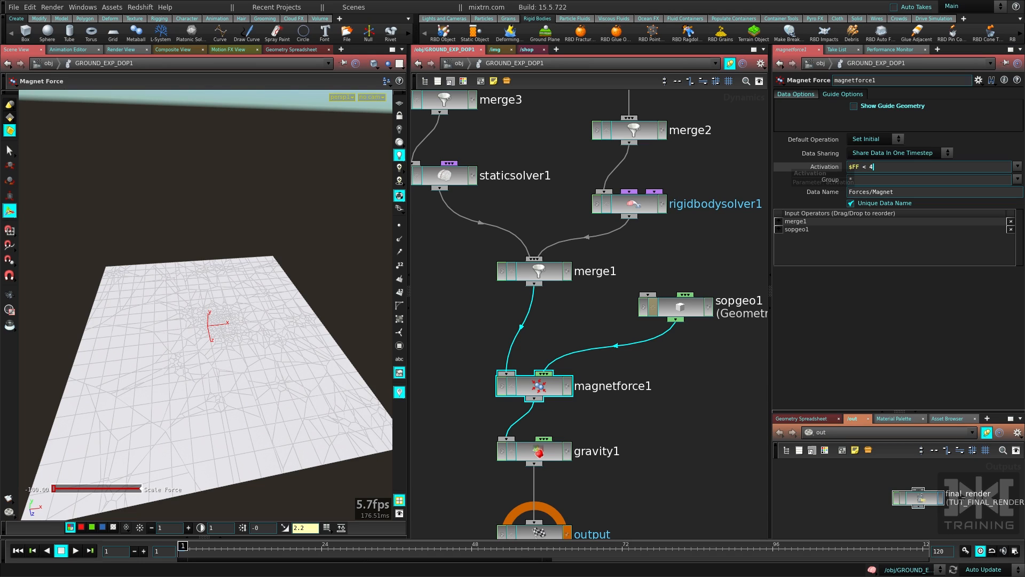
click(928, 167)
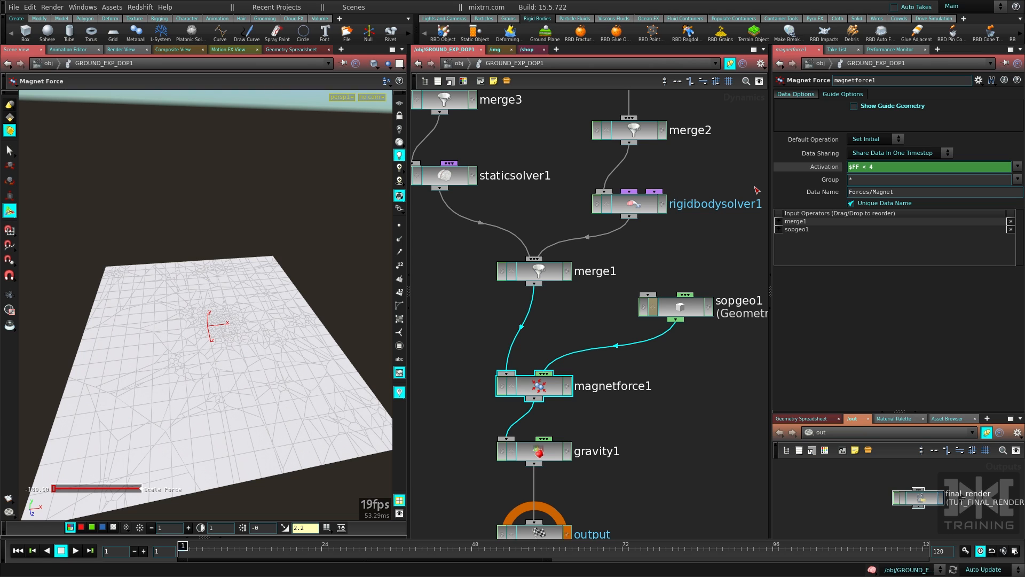
click(75, 550)
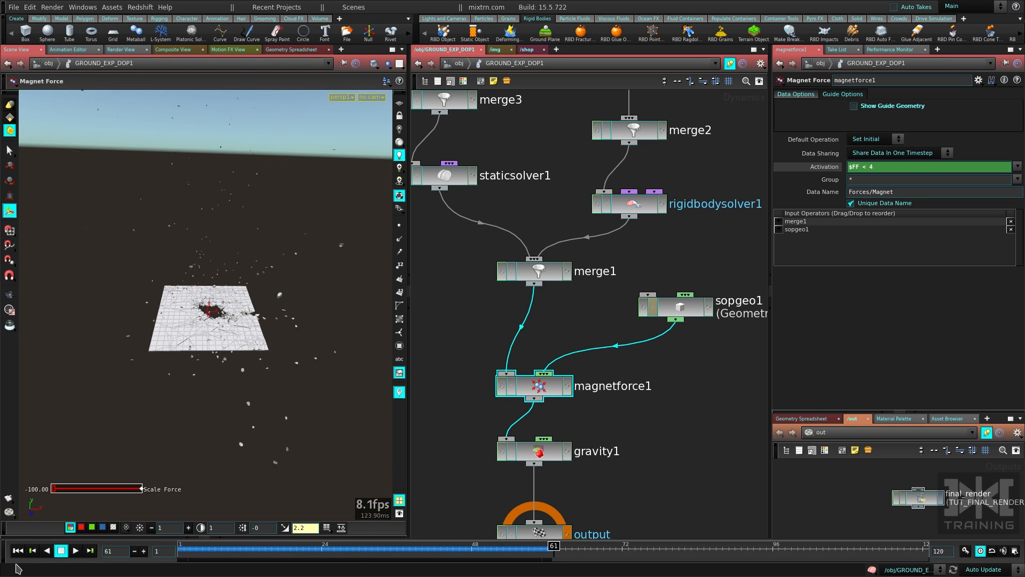
- Raise magnetforce1's Scale Force to -500 and replay, hurling large ground chunks skyward
click(18, 550)
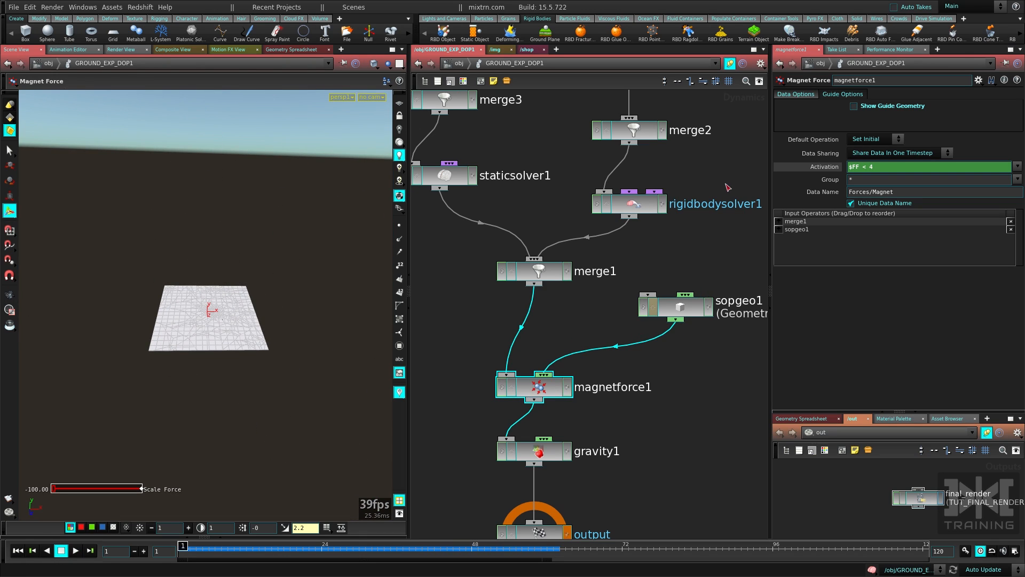
click(843, 94)
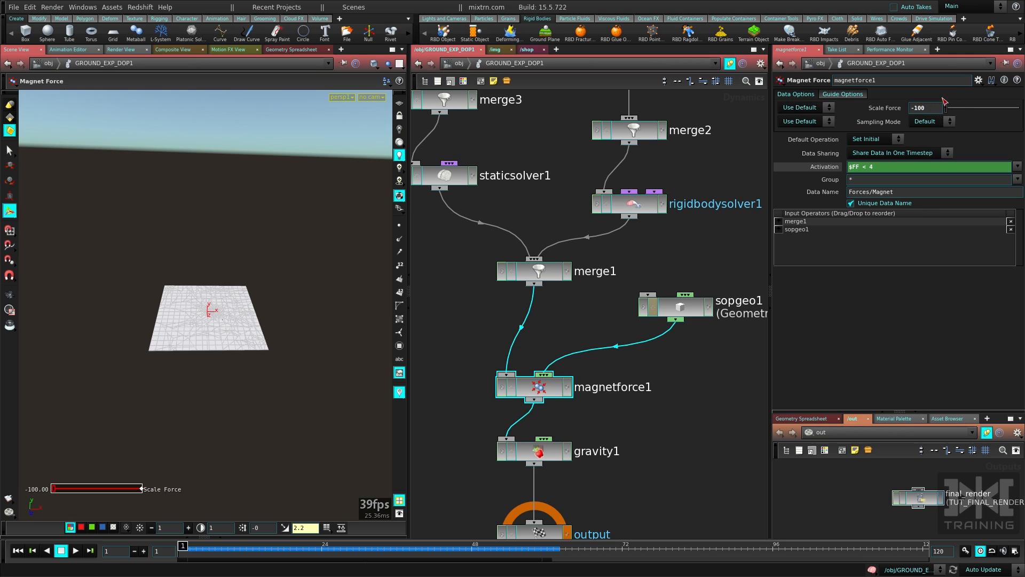
text(-500)
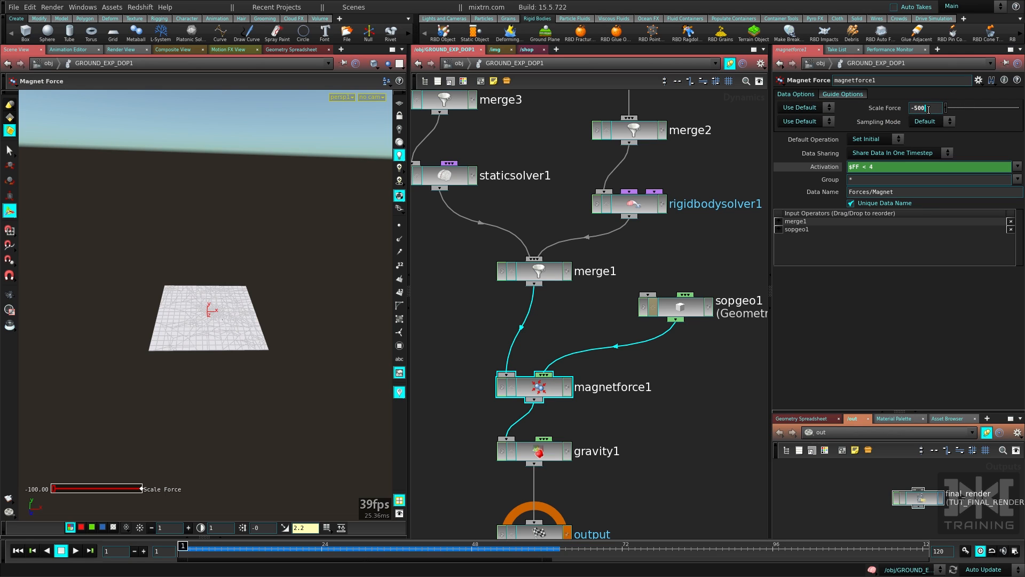
click(74, 550)
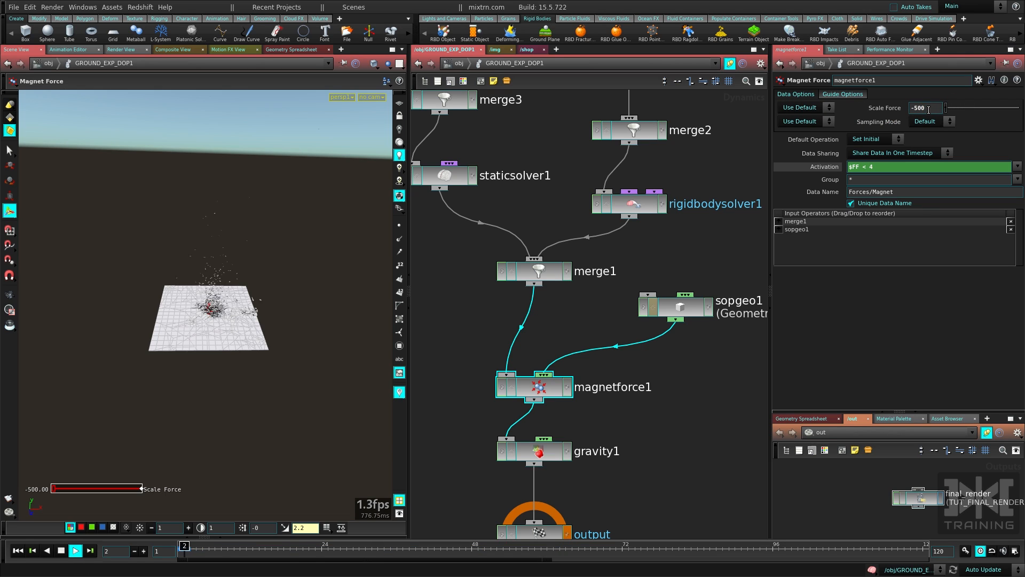
click(75, 549)
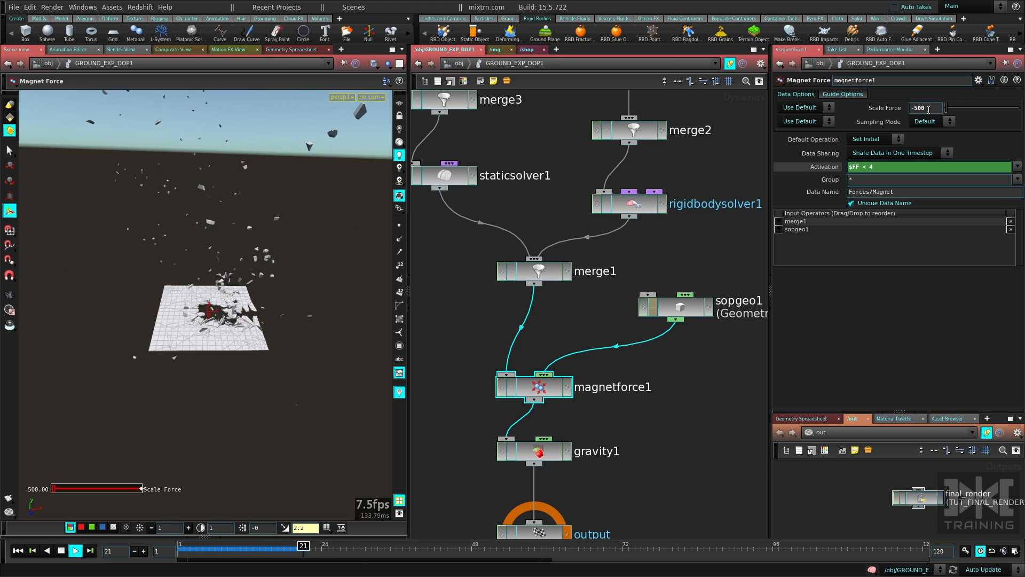
click(75, 549)
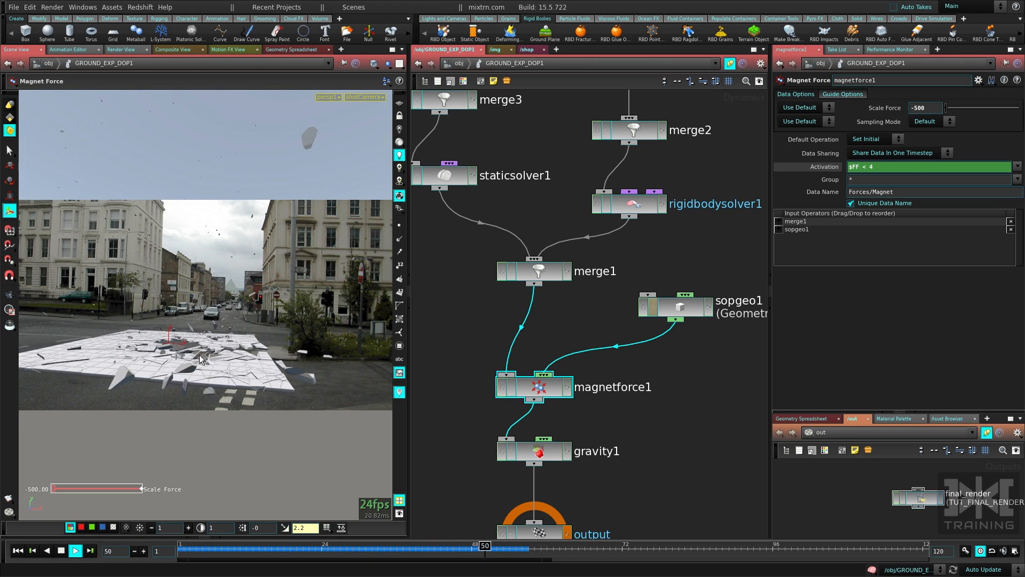
click(75, 550)
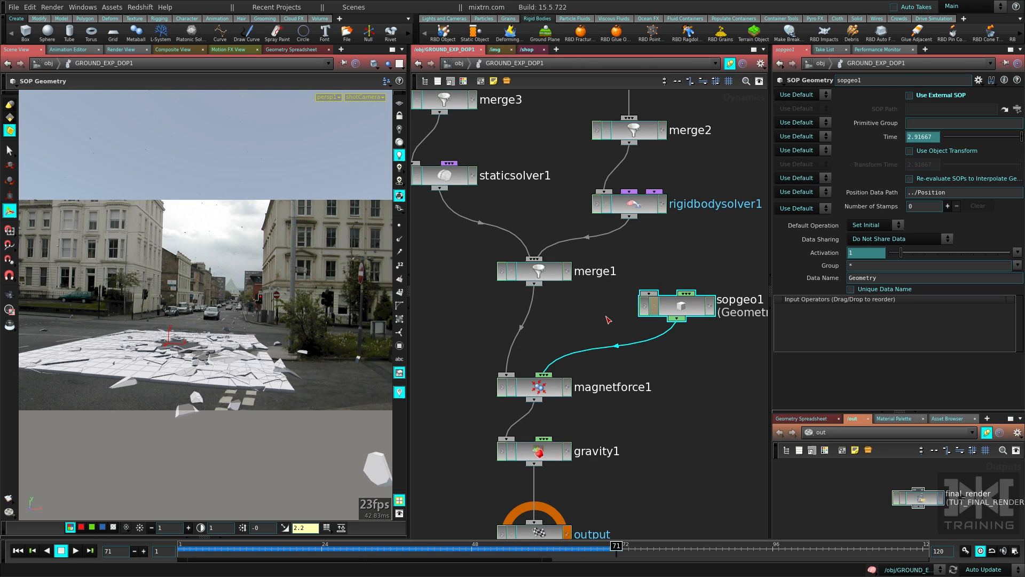
mouse_move(293, 330)
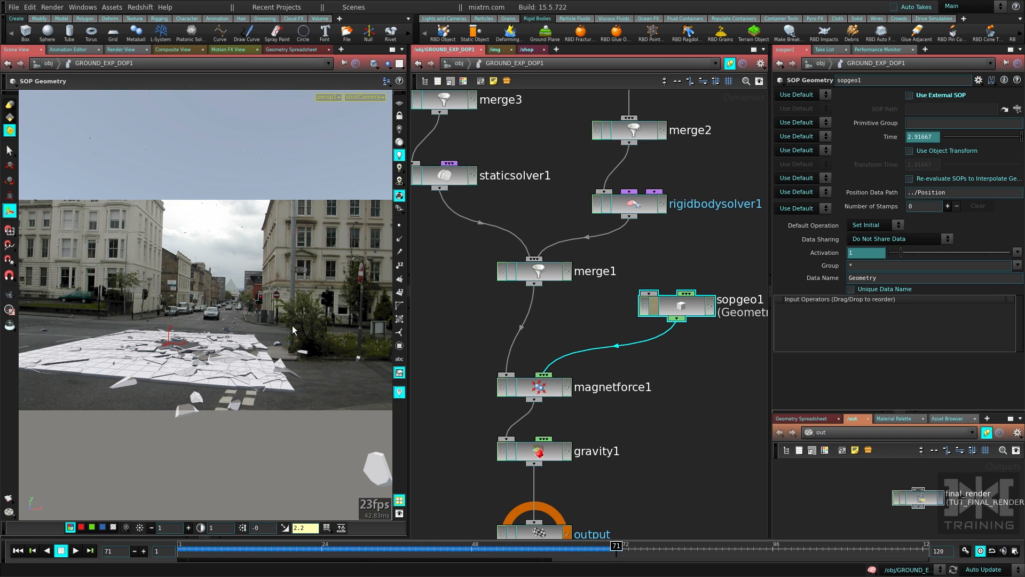
click(534, 385)
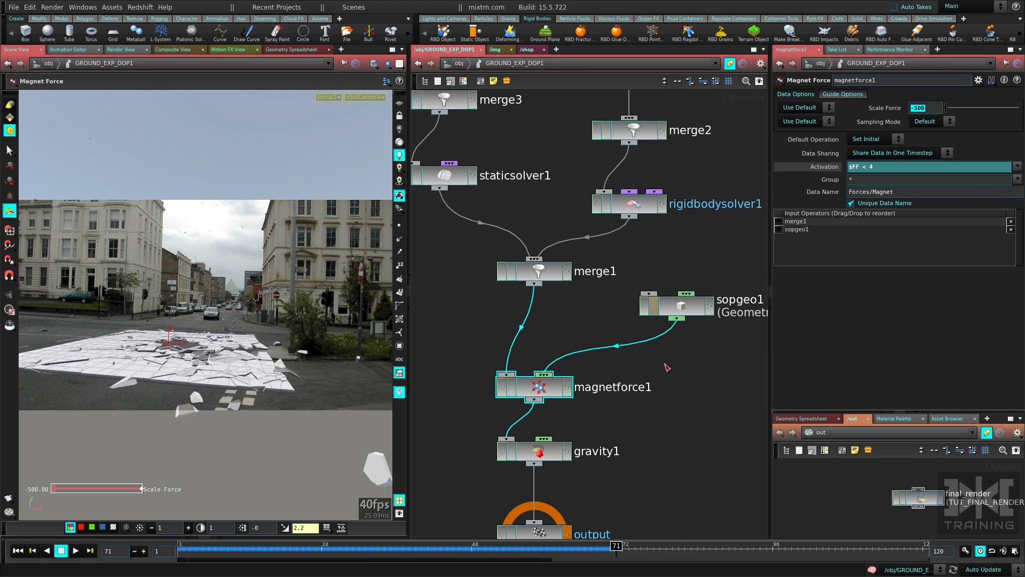
mouse_move(394, 314)
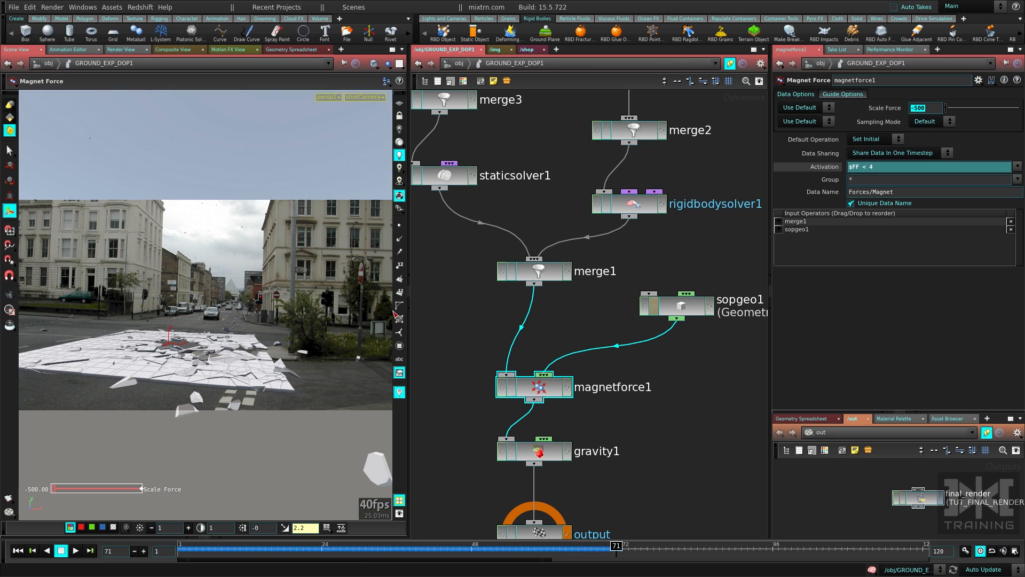